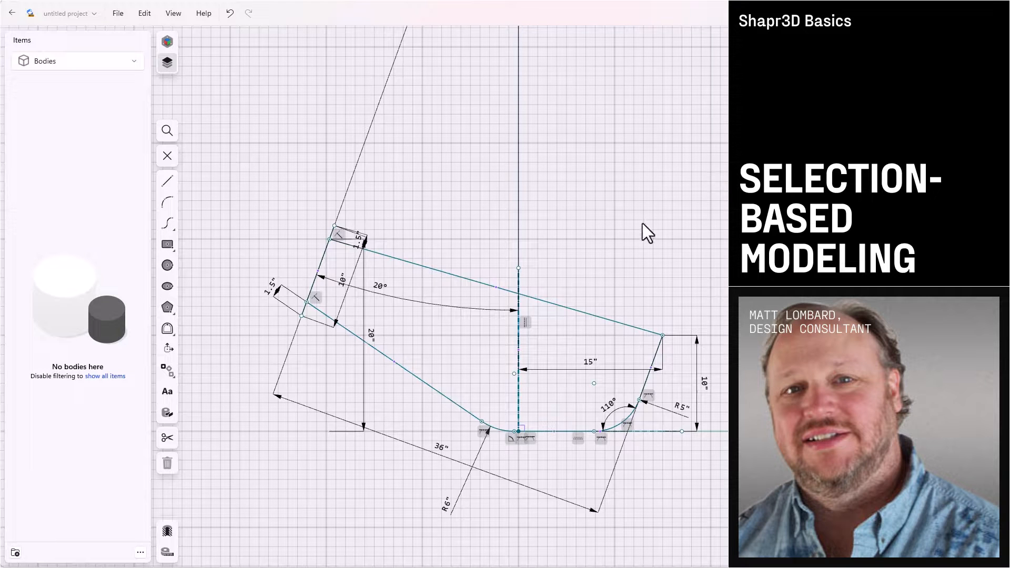
mouse_move(168, 157)
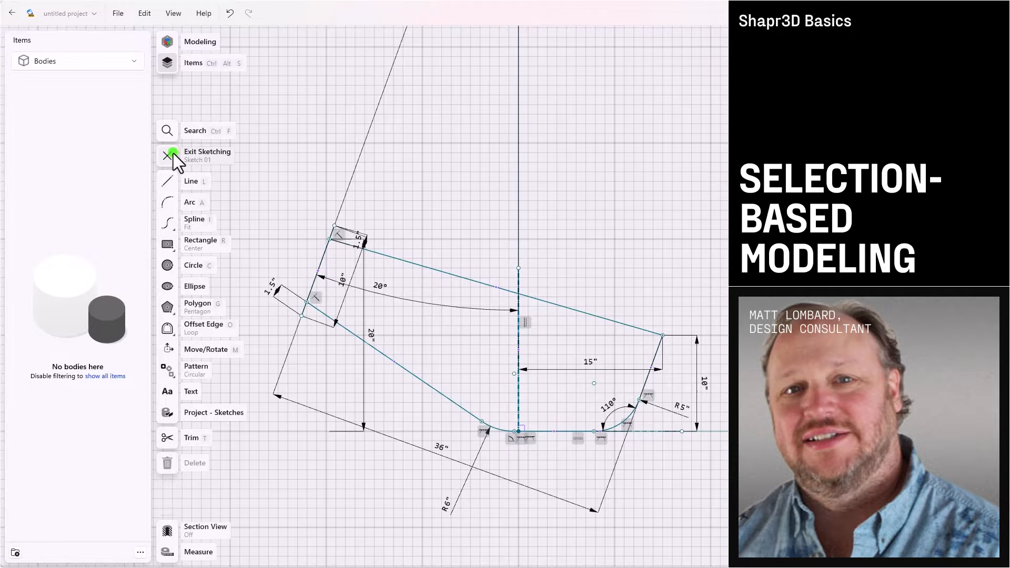
Exit sketching on Sketch 01, leaving the dimensioned frame profile as a filled region.
click(167, 155)
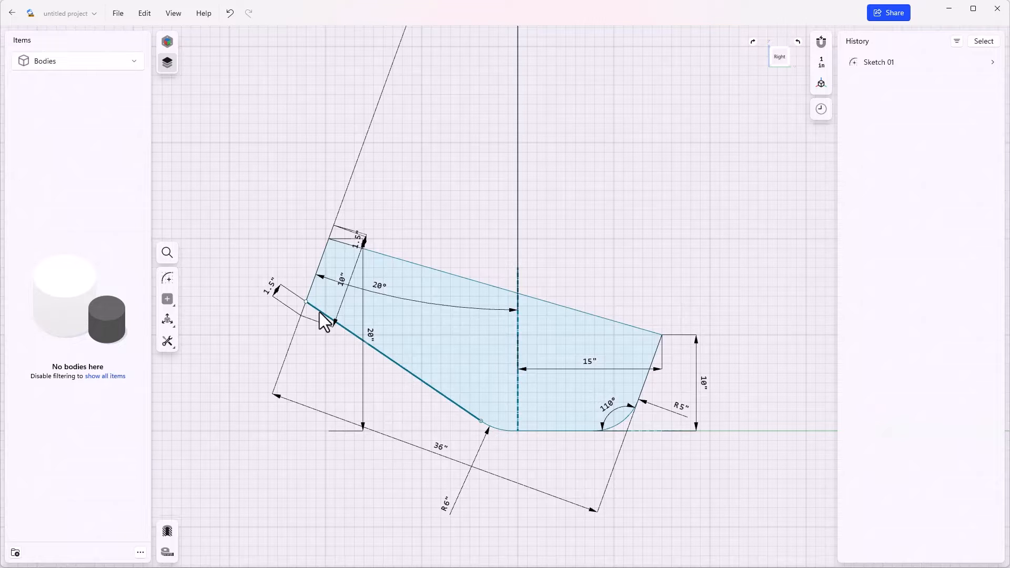
mouse_move(242, 284)
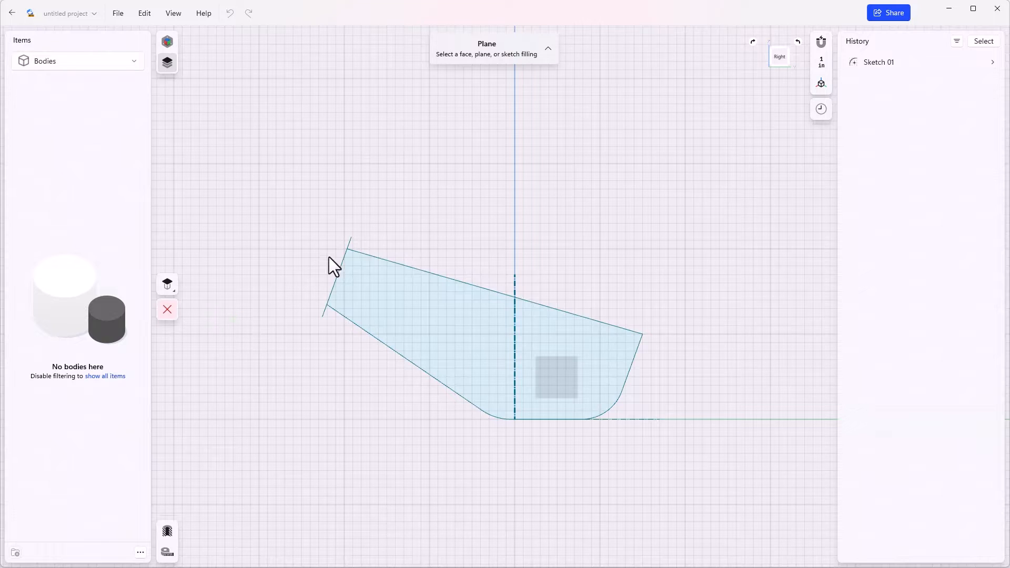
Create Plane 01 On Curve at Point at the end of the short head-tube edge.
click(167, 284)
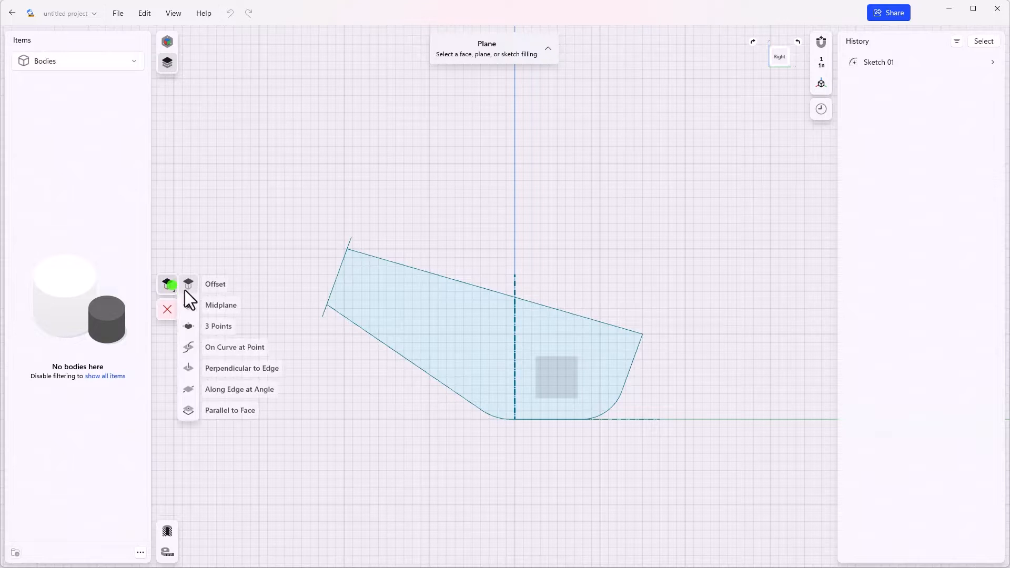
mouse_move(231, 354)
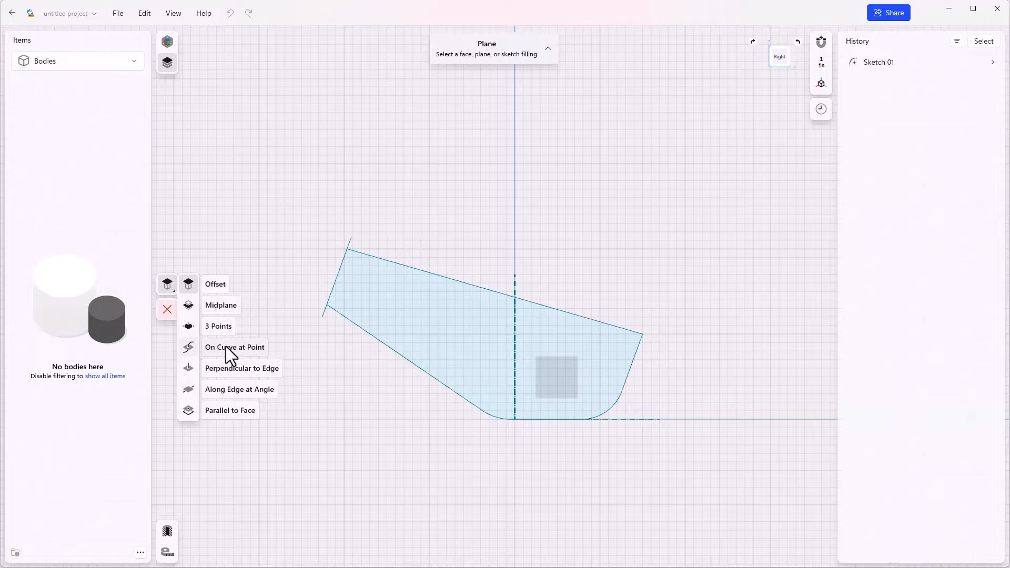
click(235, 347)
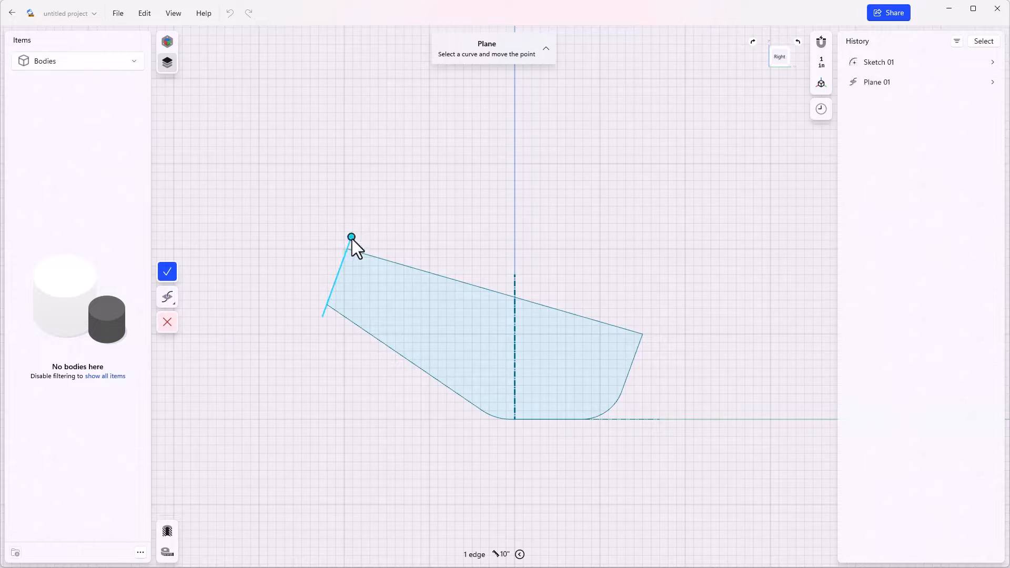
click(167, 271)
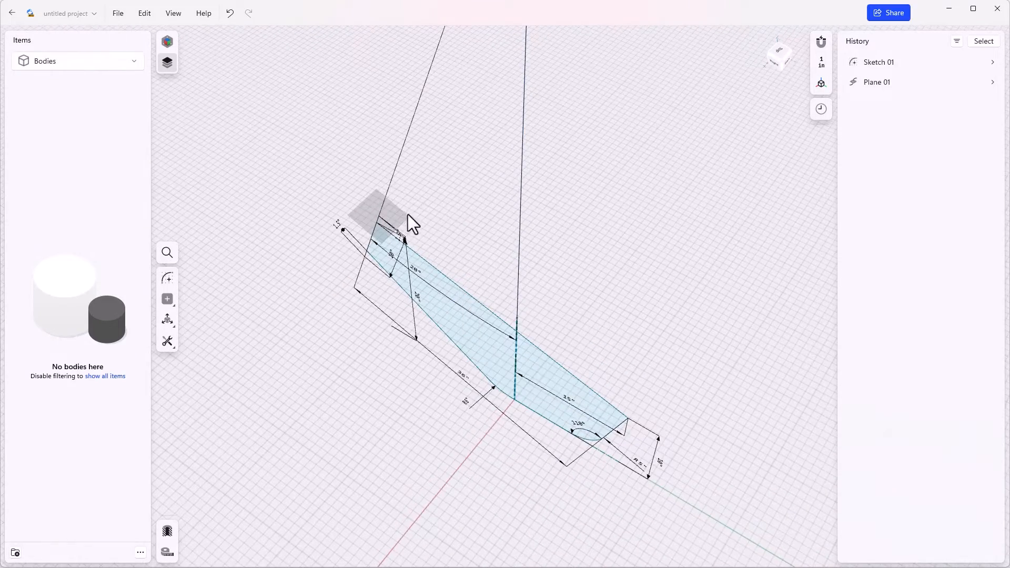
Draw a circle on Plane 01 at the plane intersection and dimension it to 1.25 in diameter.
scroll(up, 3)
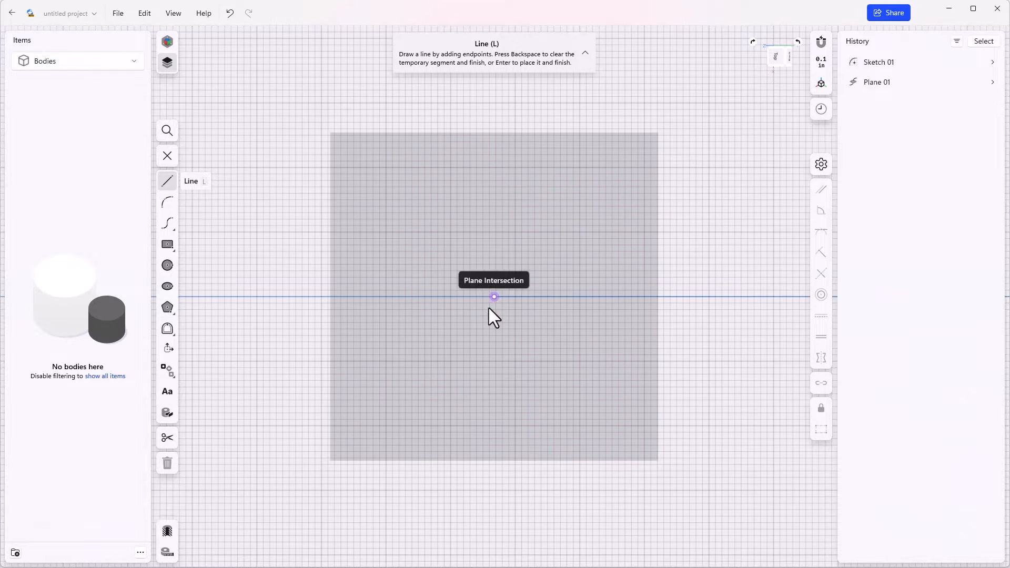
mouse_move(494, 303)
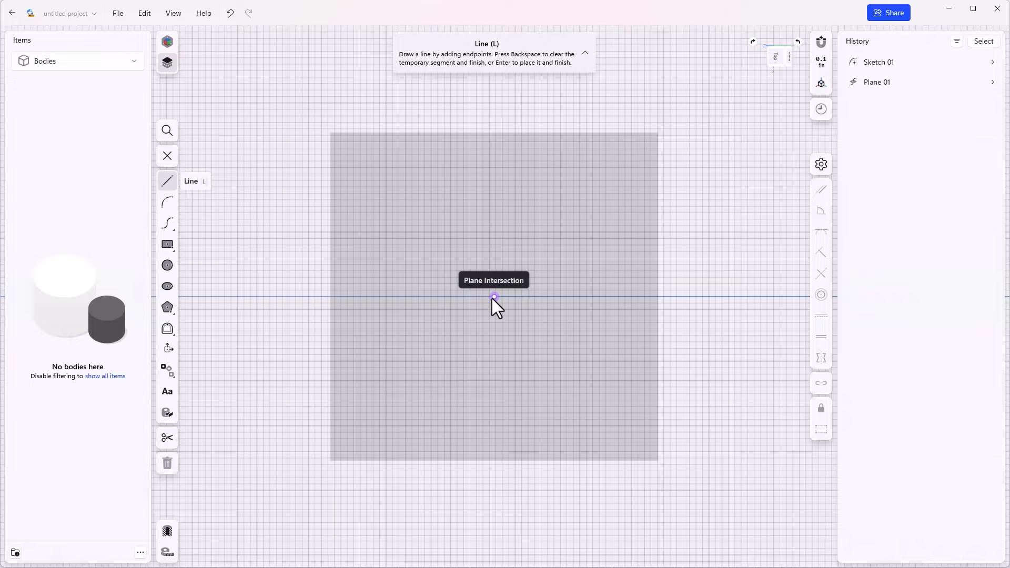
click(167, 264)
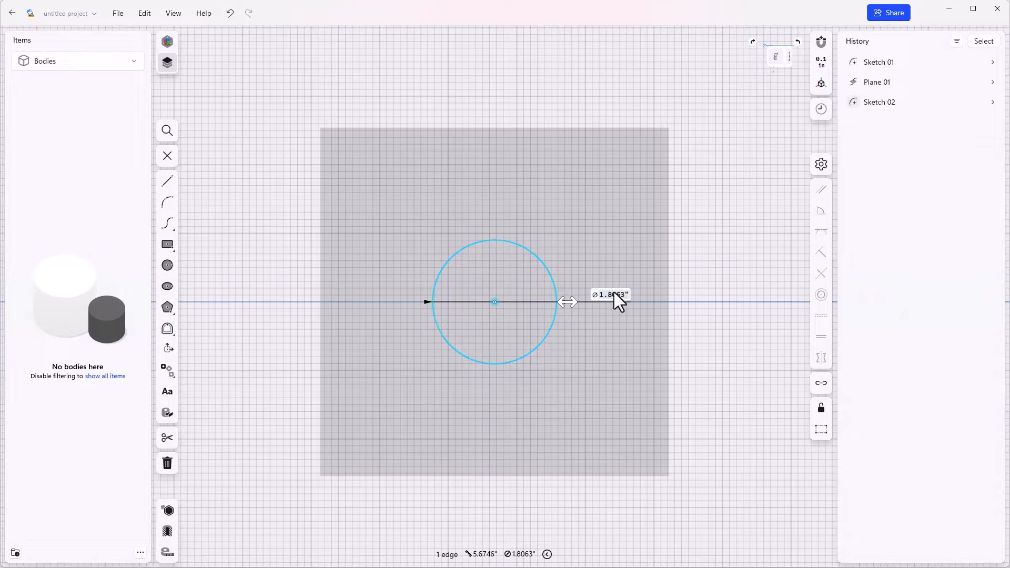
click(610, 294)
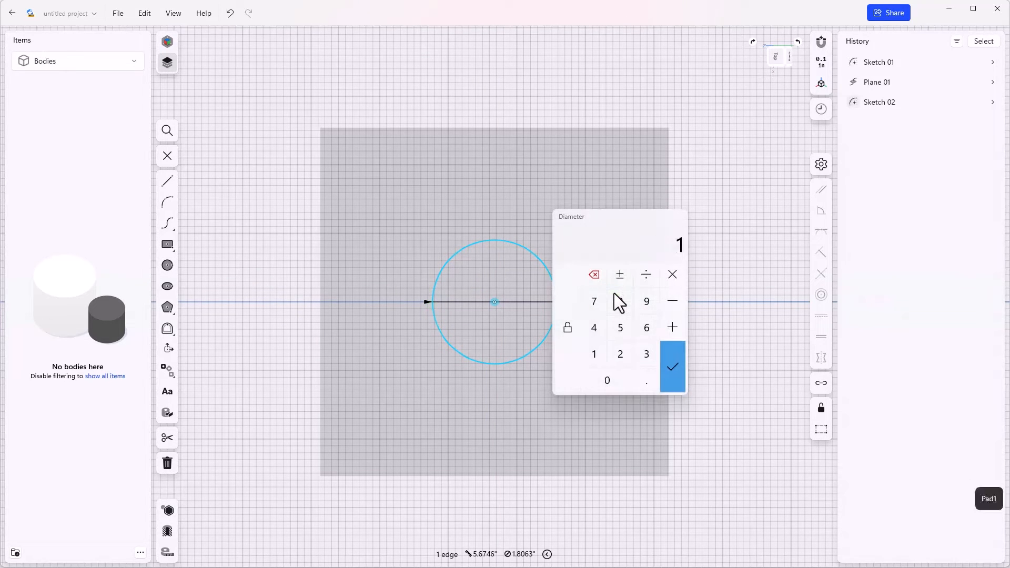
click(671, 367)
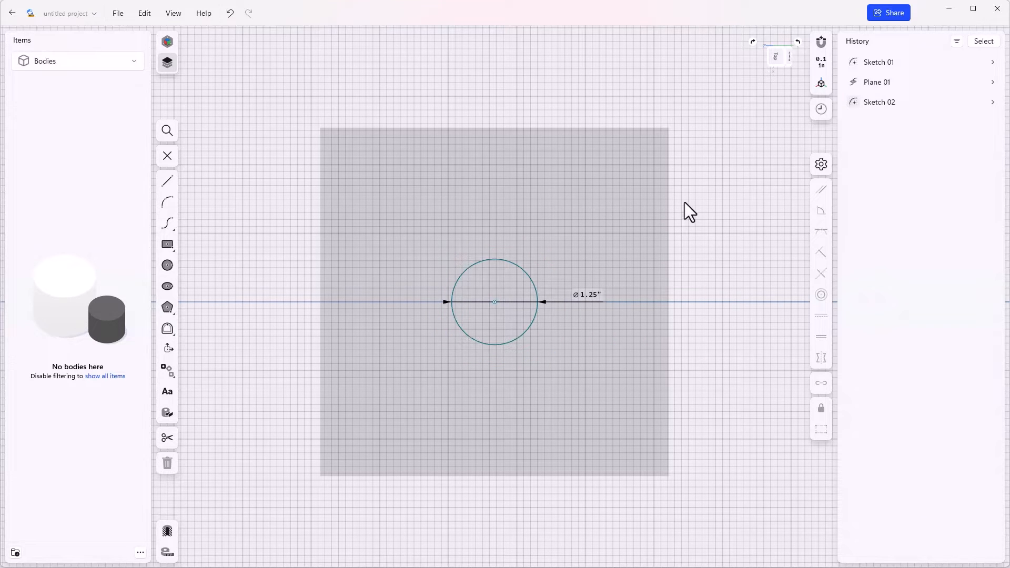
mouse_move(778, 67)
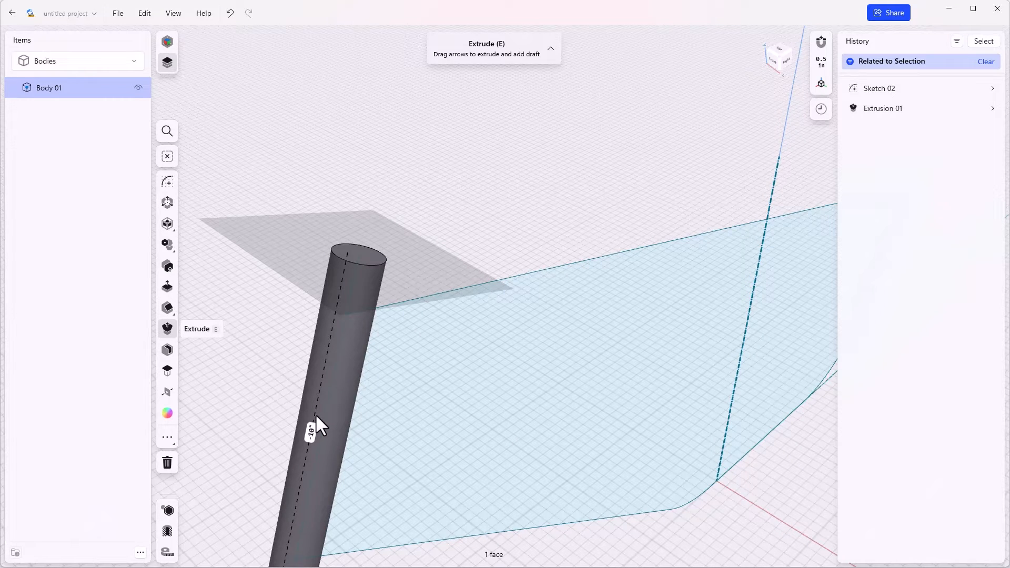
mouse_move(359, 255)
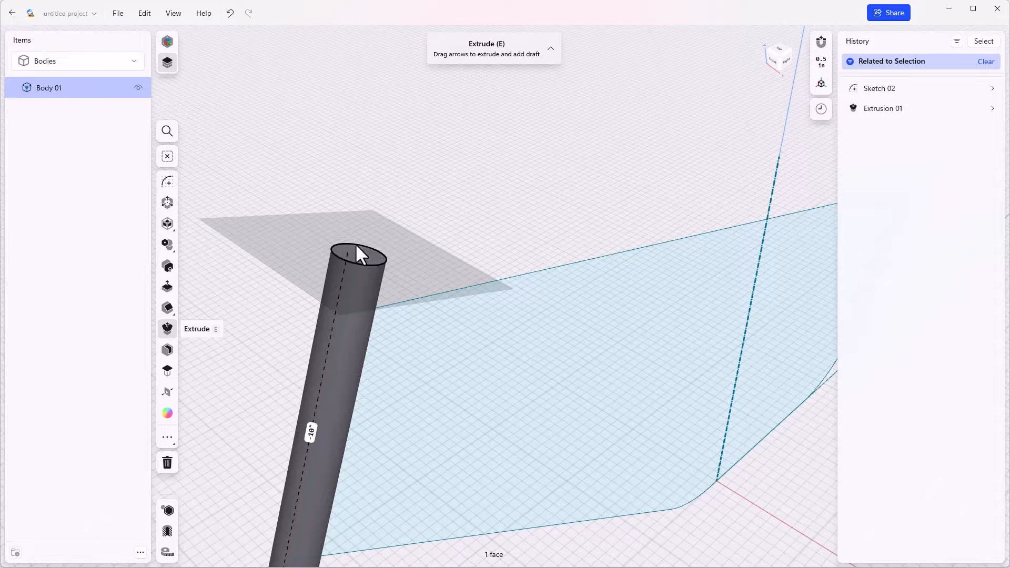
mouse_move(362, 269)
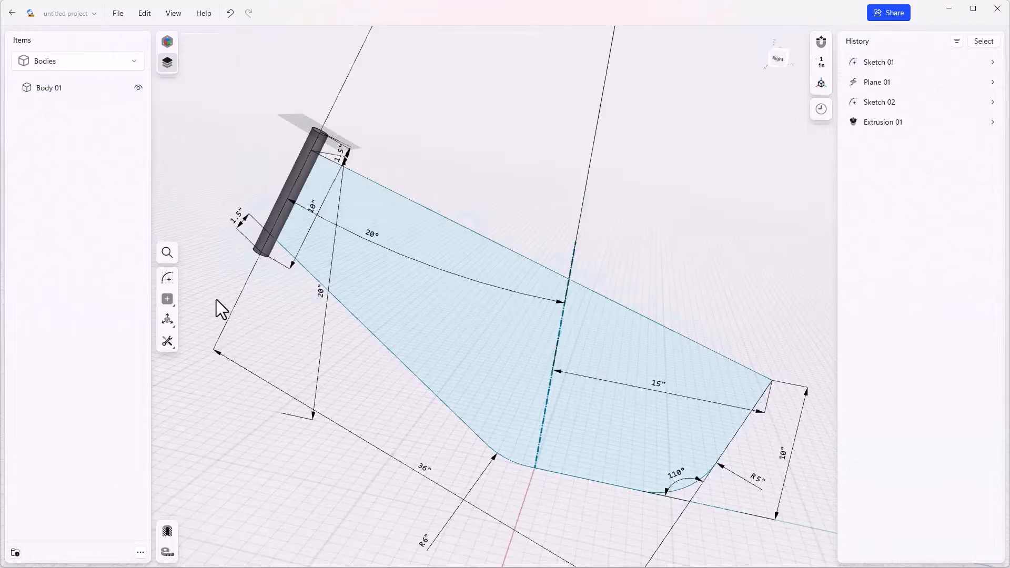
Sketch a spine path on the profile plane from the tube's top end through a 150° bend.
click(351, 180)
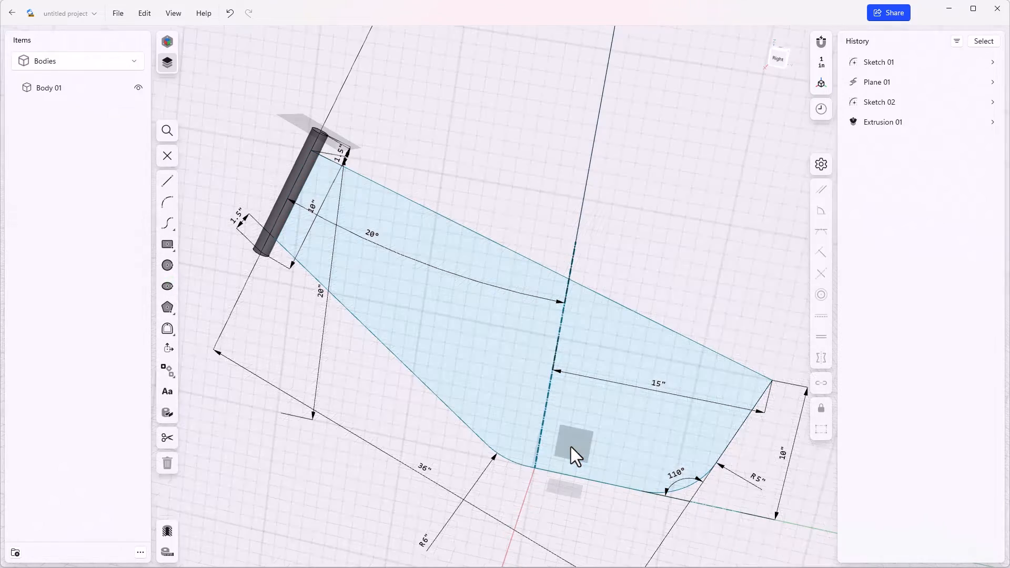
click(167, 181)
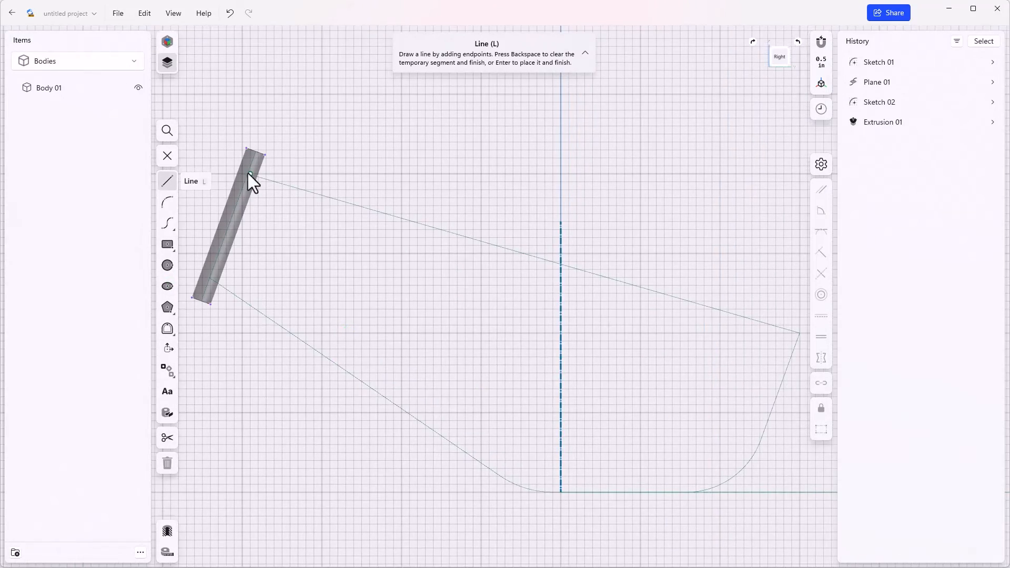
click(166, 202)
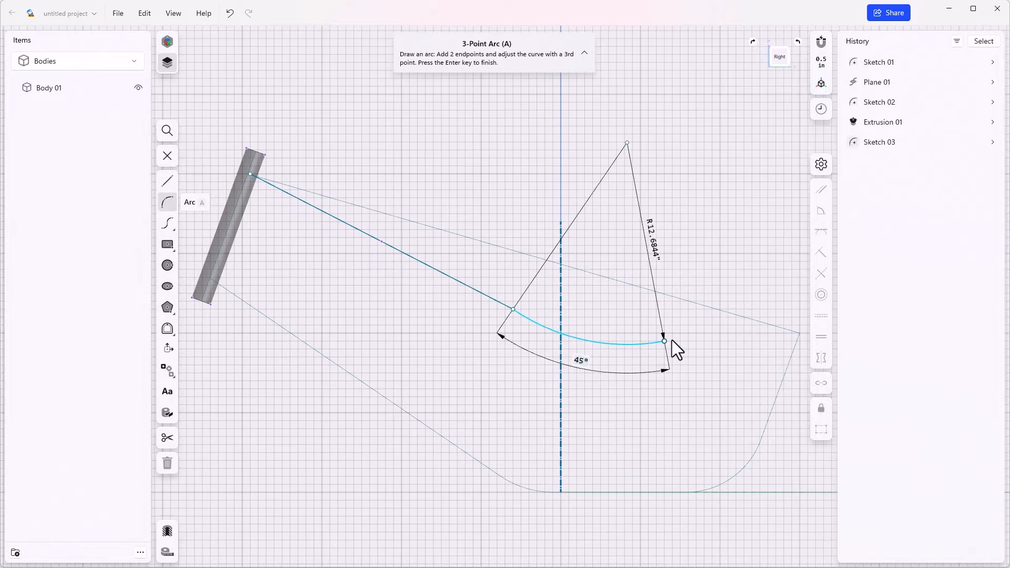
click(664, 342)
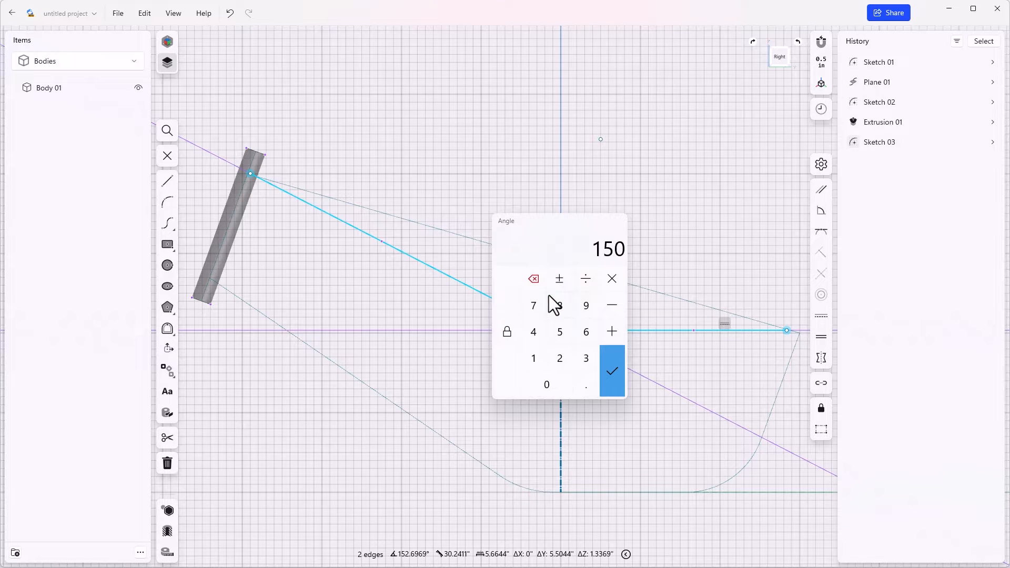
click(610, 370)
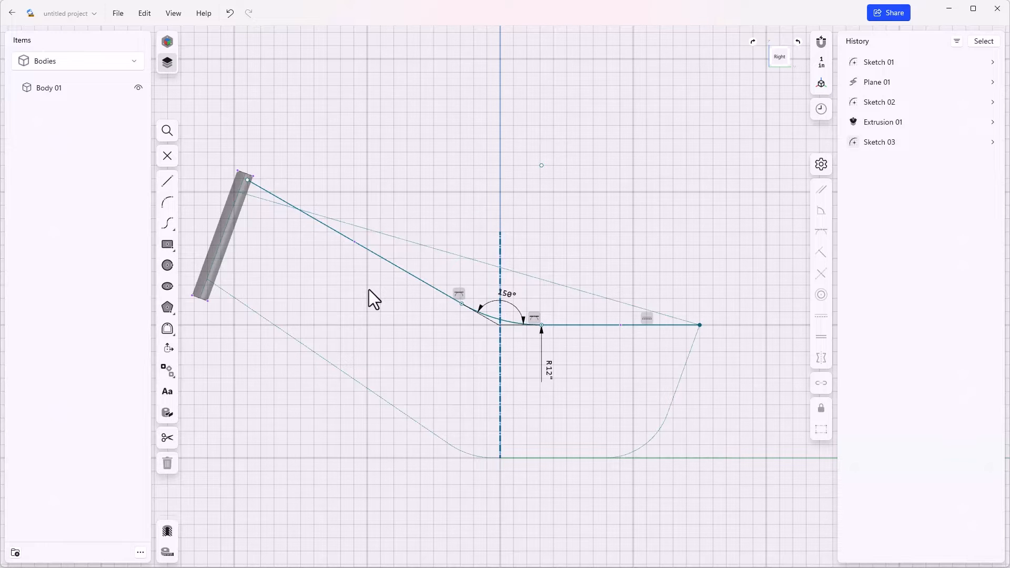
mouse_move(219, 186)
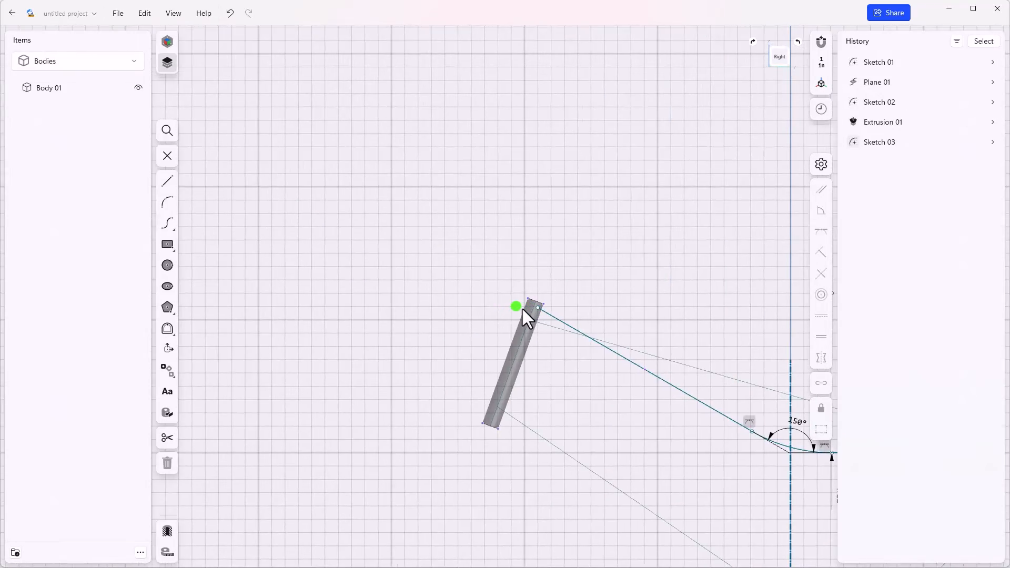
scroll(up, 3)
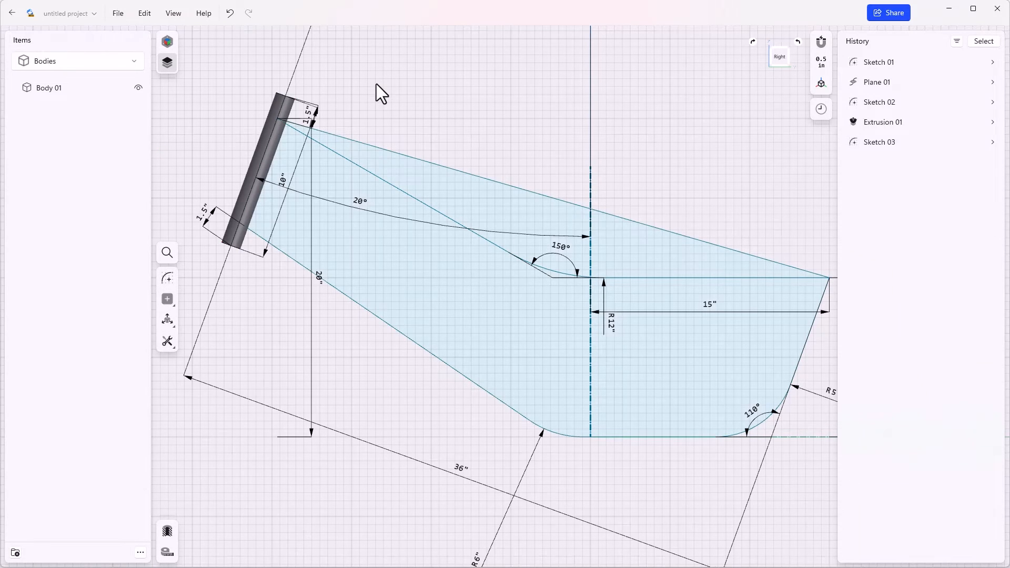
mouse_move(241, 175)
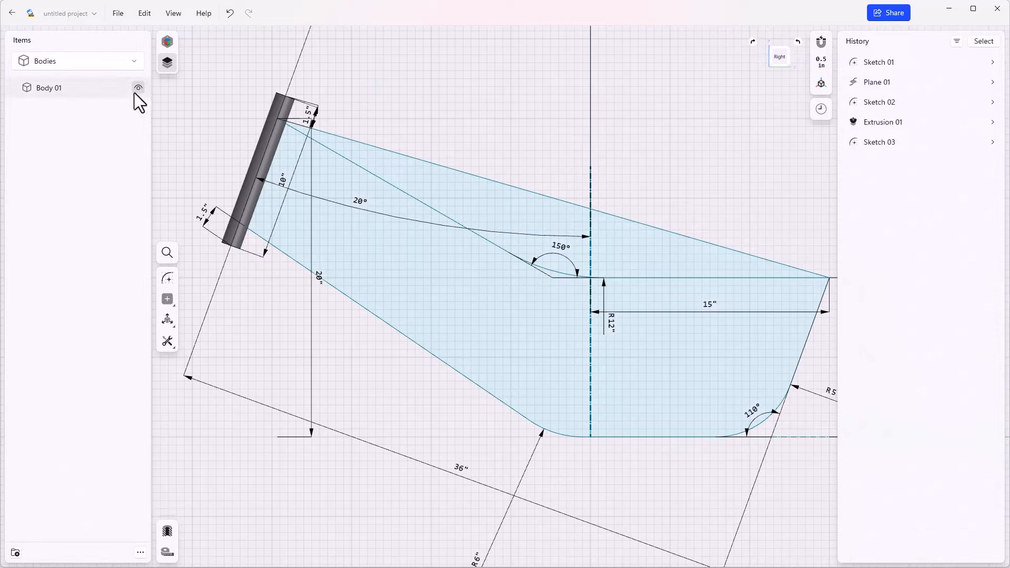
Hide Body 01 and add construction Plane 02 on the spine curve at its upper end.
click(138, 88)
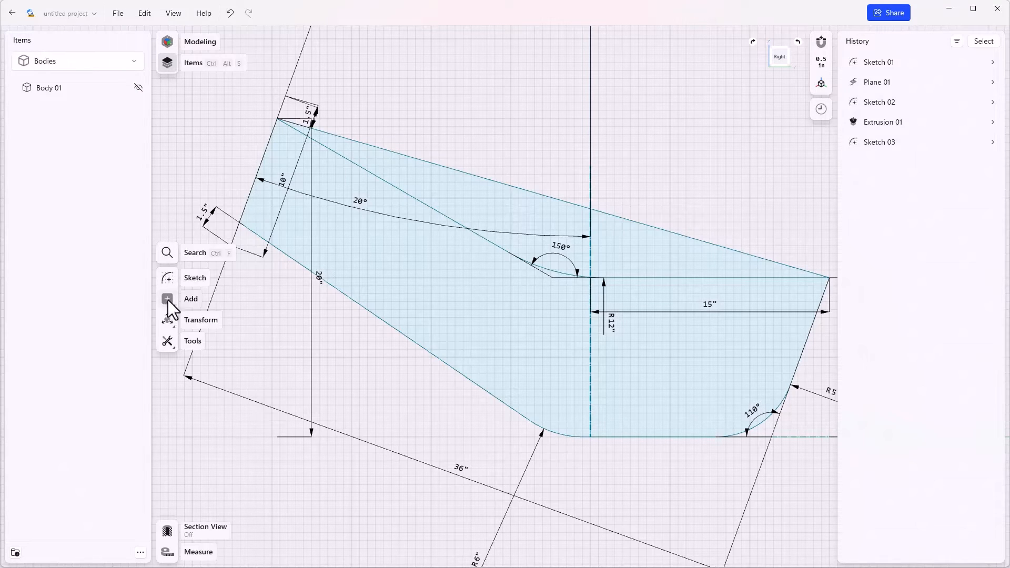
click(167, 299)
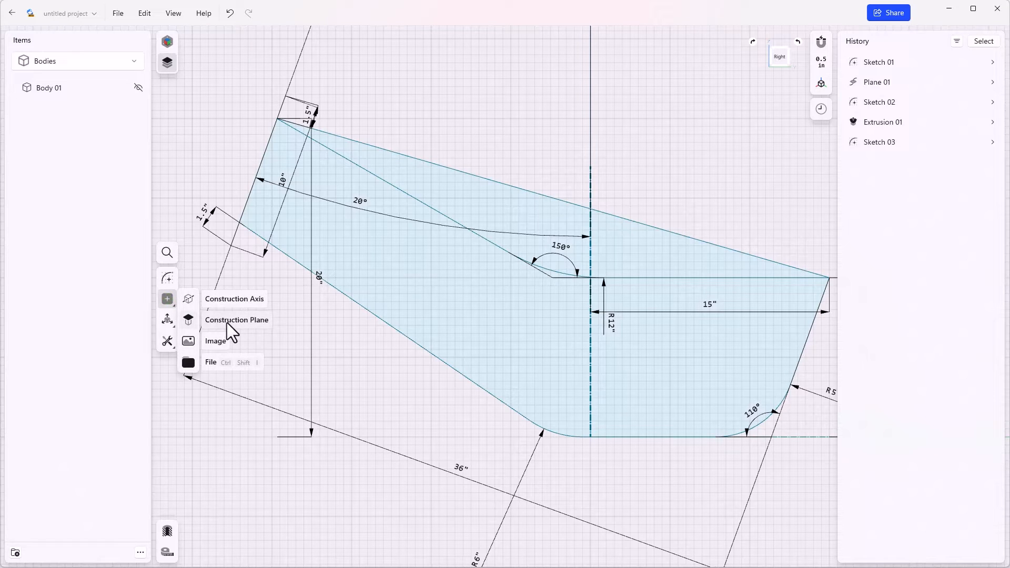
click(236, 321)
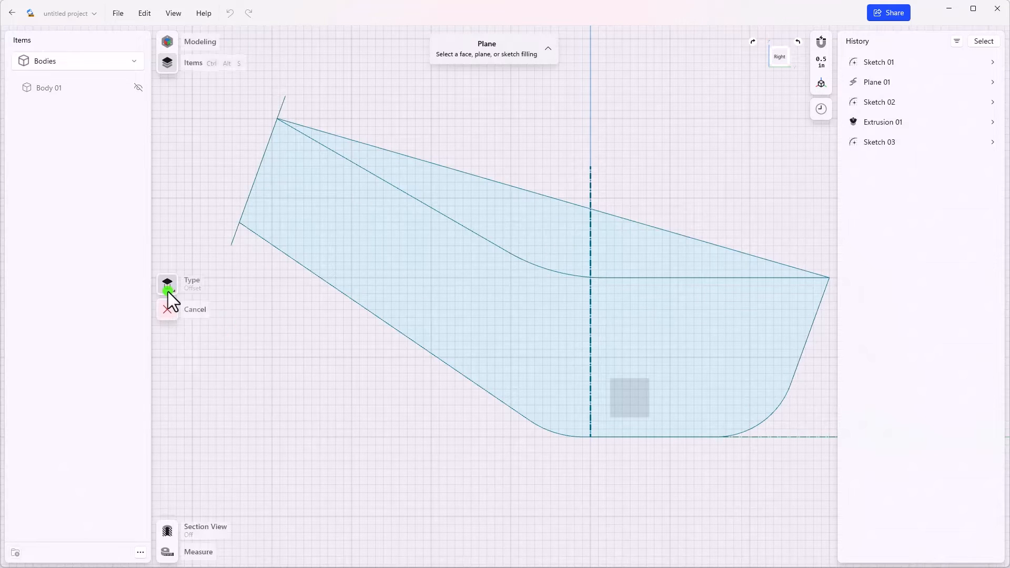
click(167, 284)
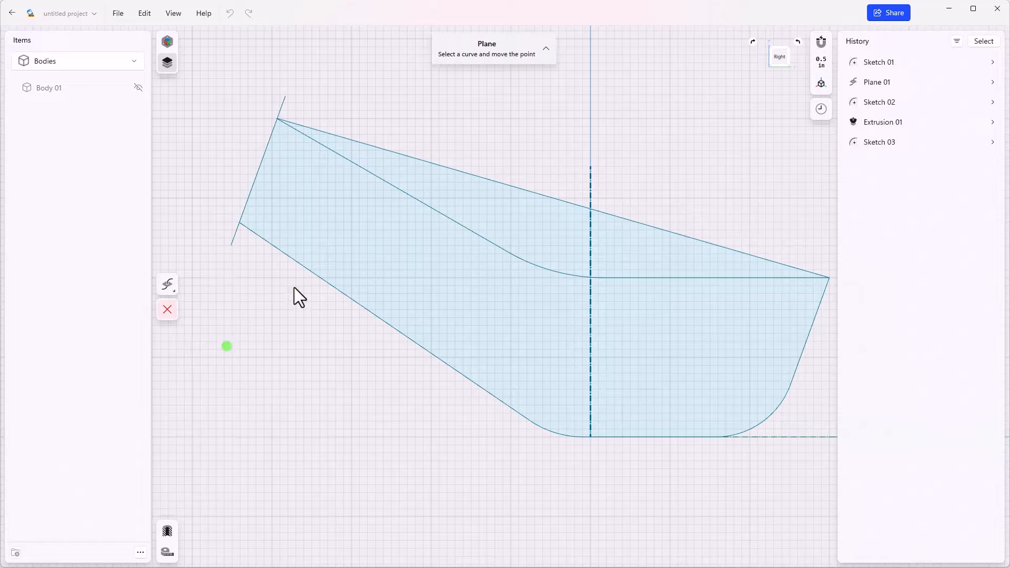
click(329, 149)
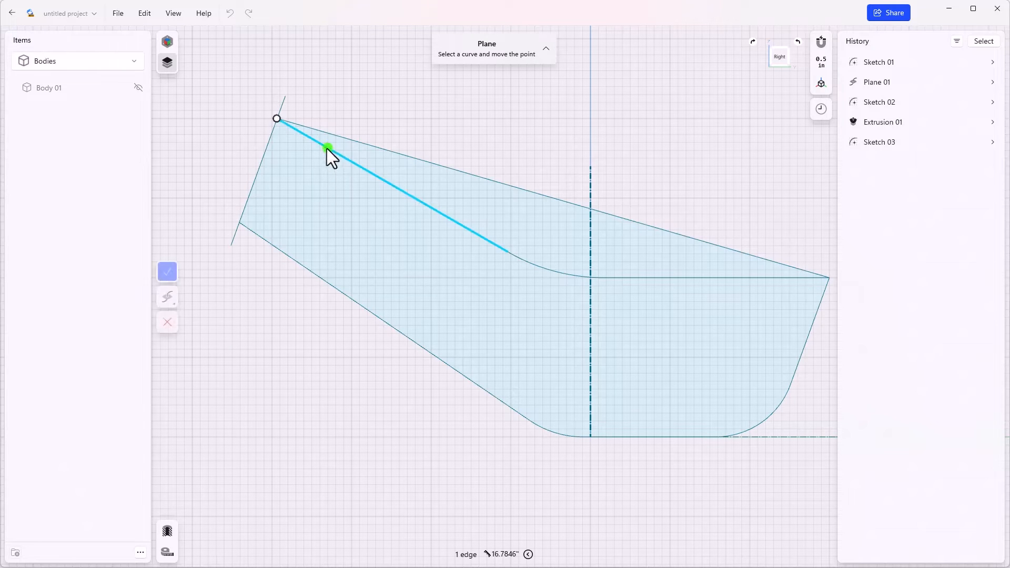
click(167, 272)
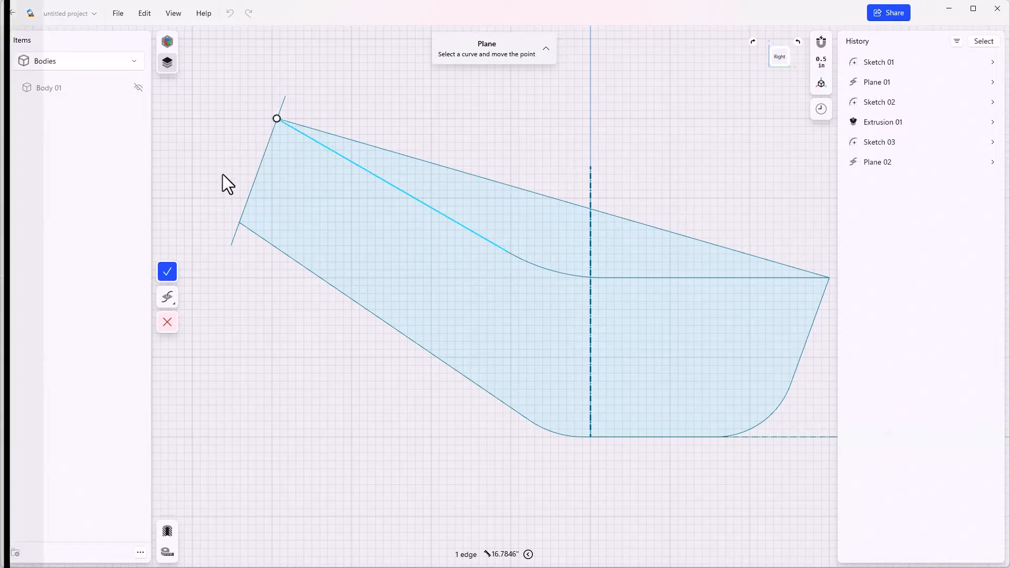
click(167, 271)
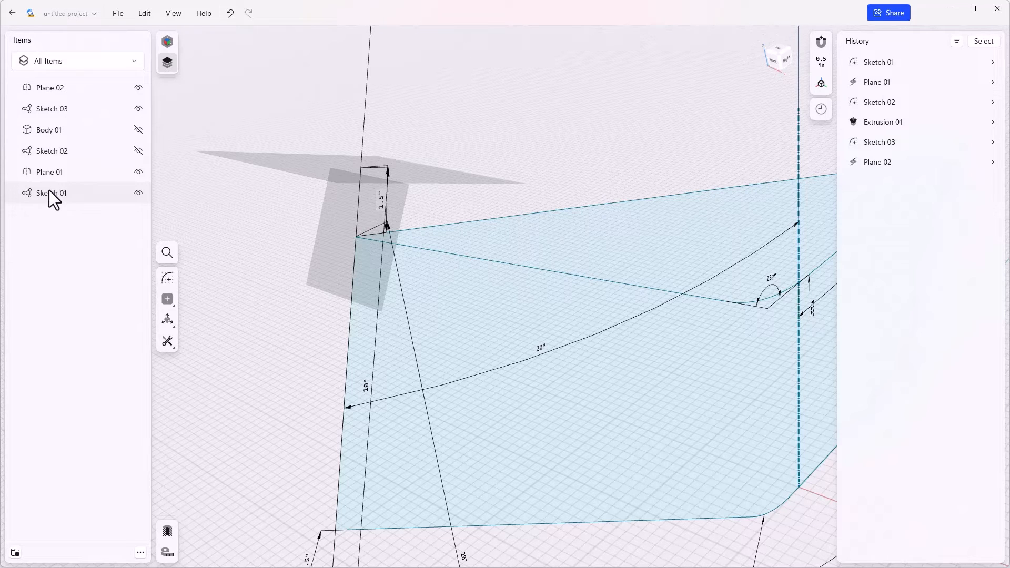
mouse_move(52, 155)
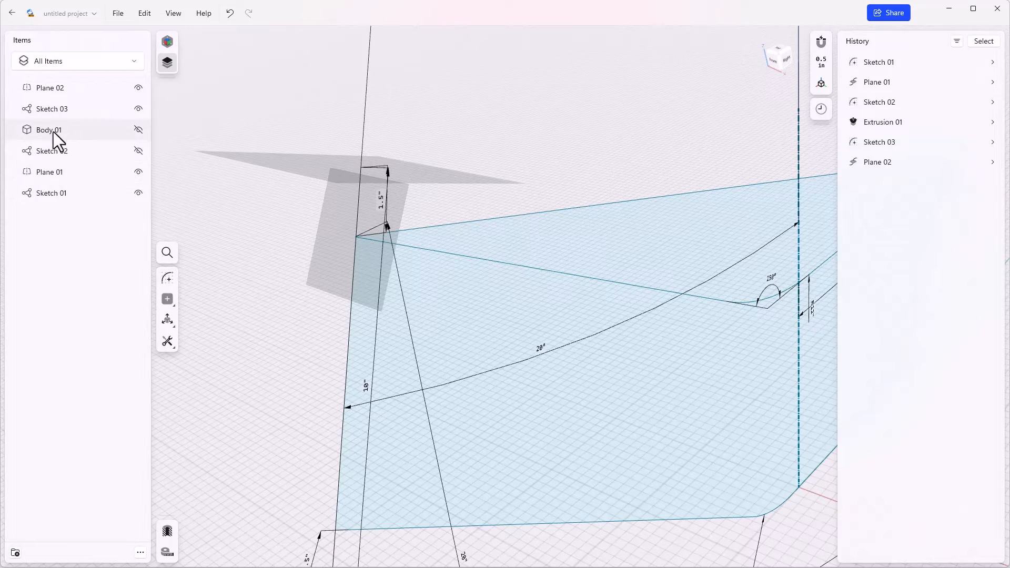
mouse_move(821, 109)
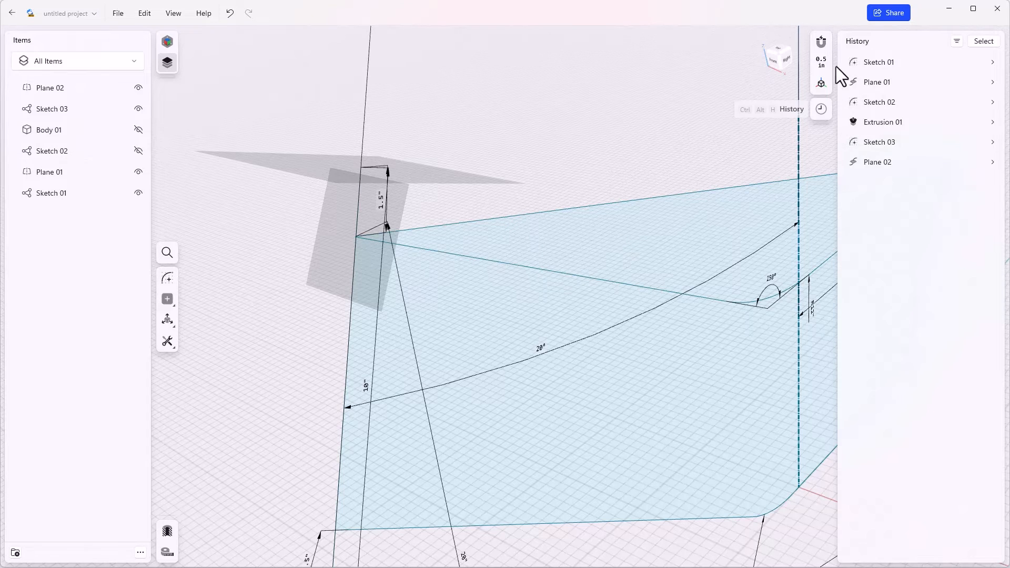
mouse_move(869, 68)
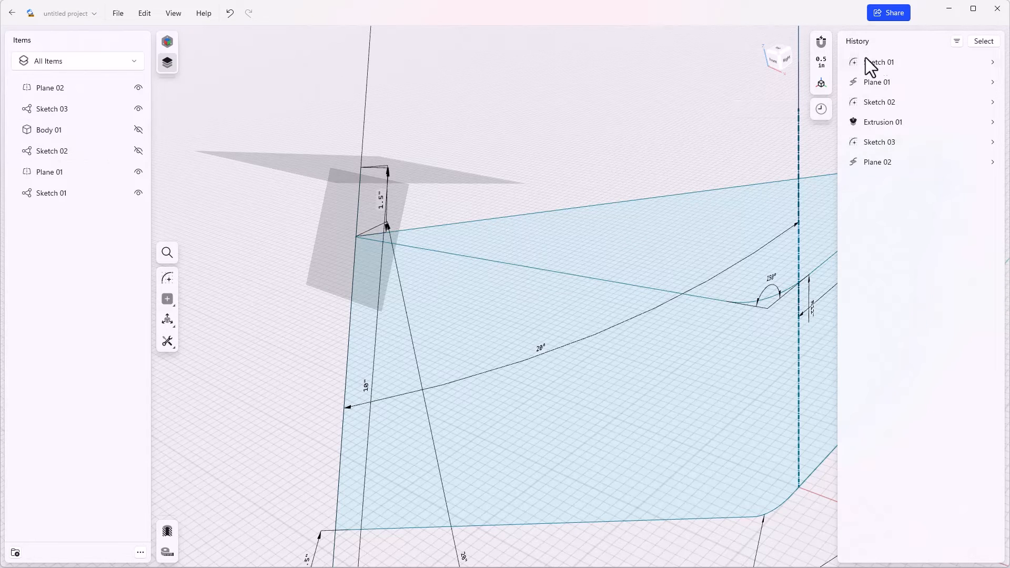
Switch the Items filter to All Items to inspect the new Plane 02.
click(878, 102)
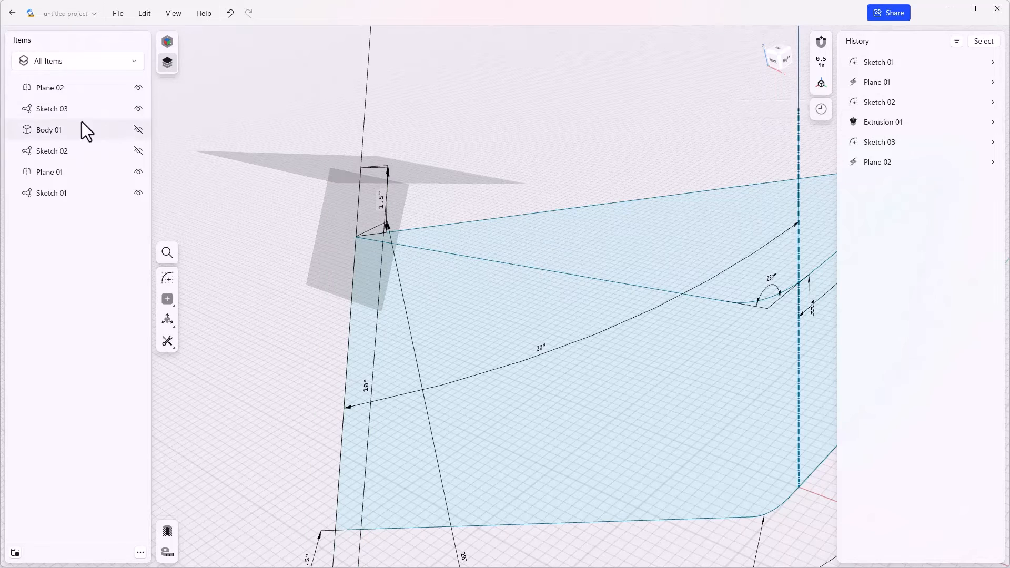
mouse_move(68, 135)
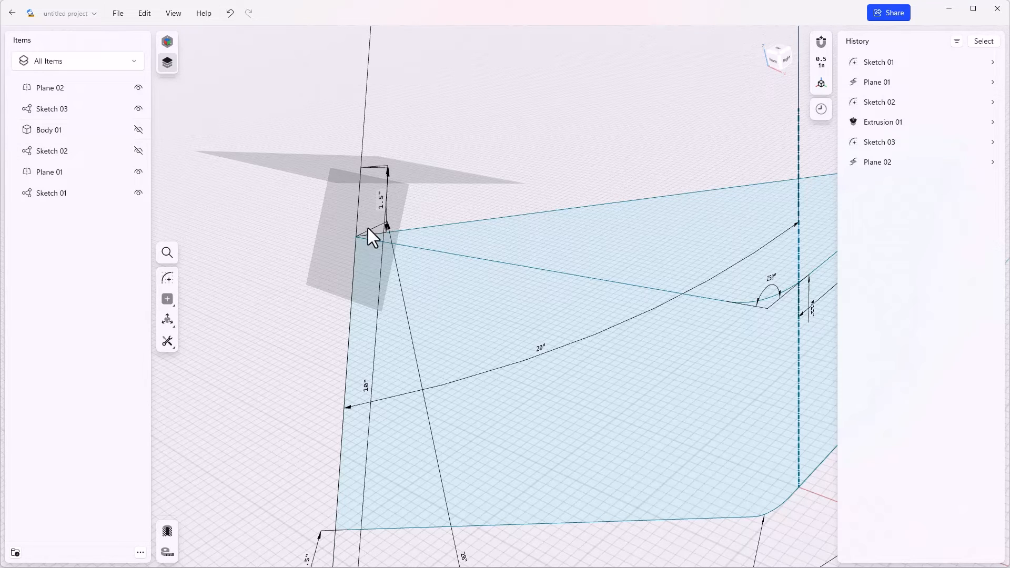
mouse_move(146, 126)
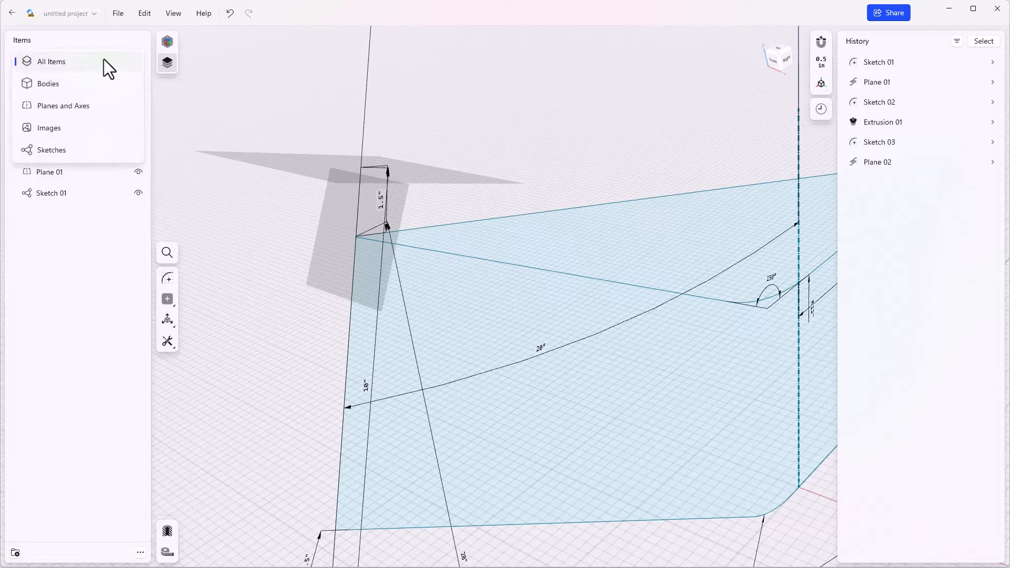
mouse_move(63, 105)
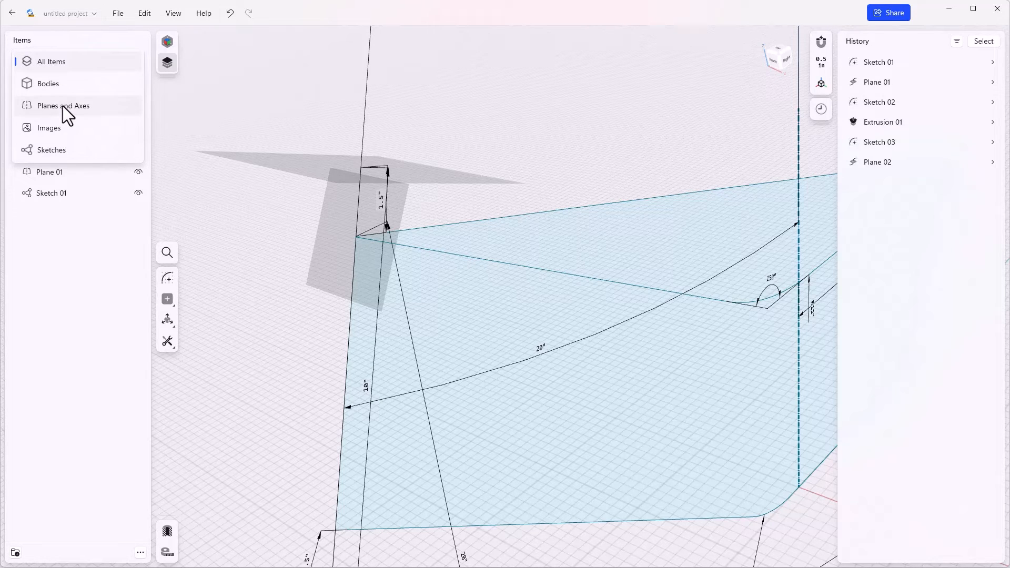
Filter the items list to Planes and Axes and hide Plane 01.
click(63, 106)
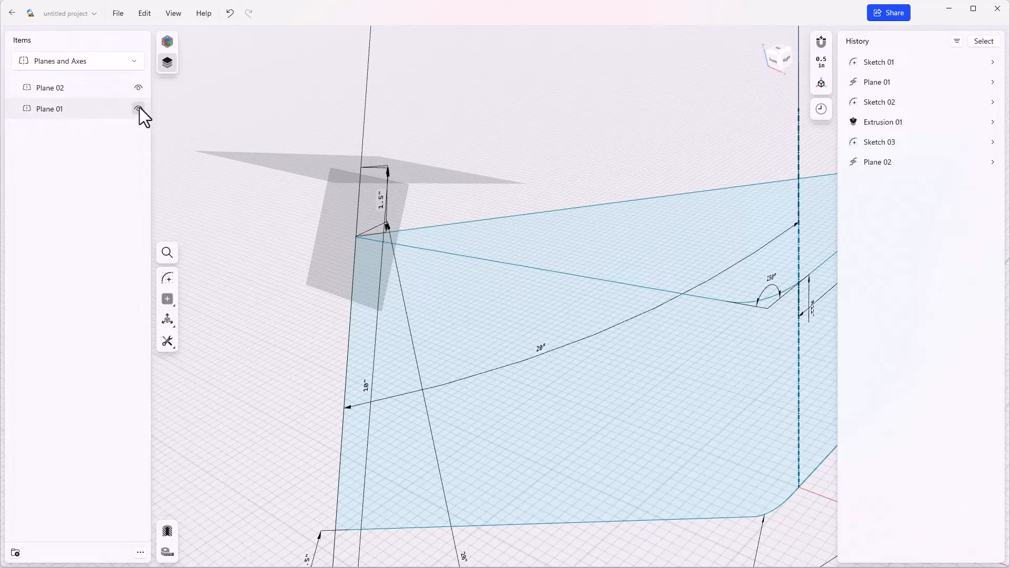
click(138, 108)
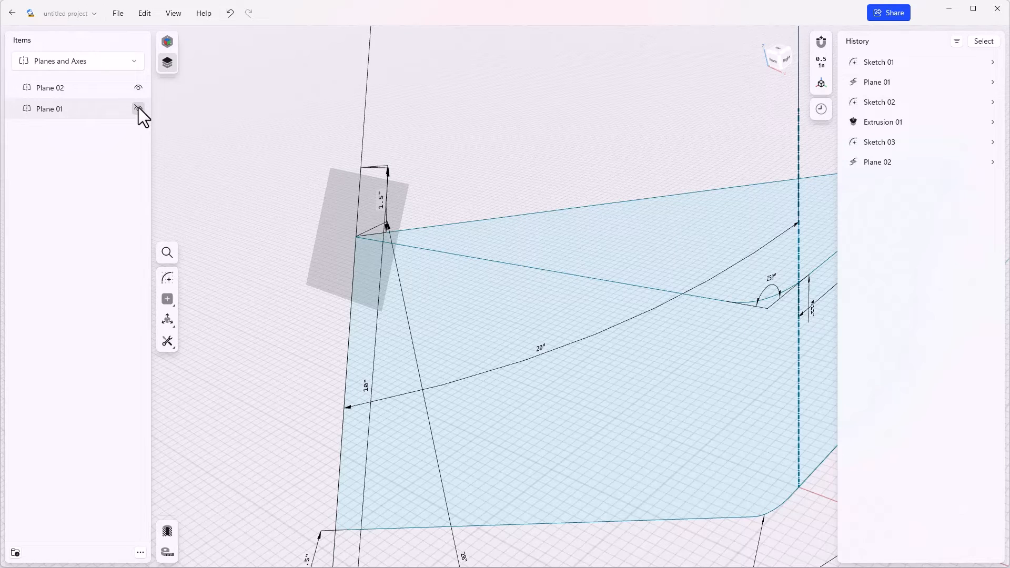
click(138, 109)
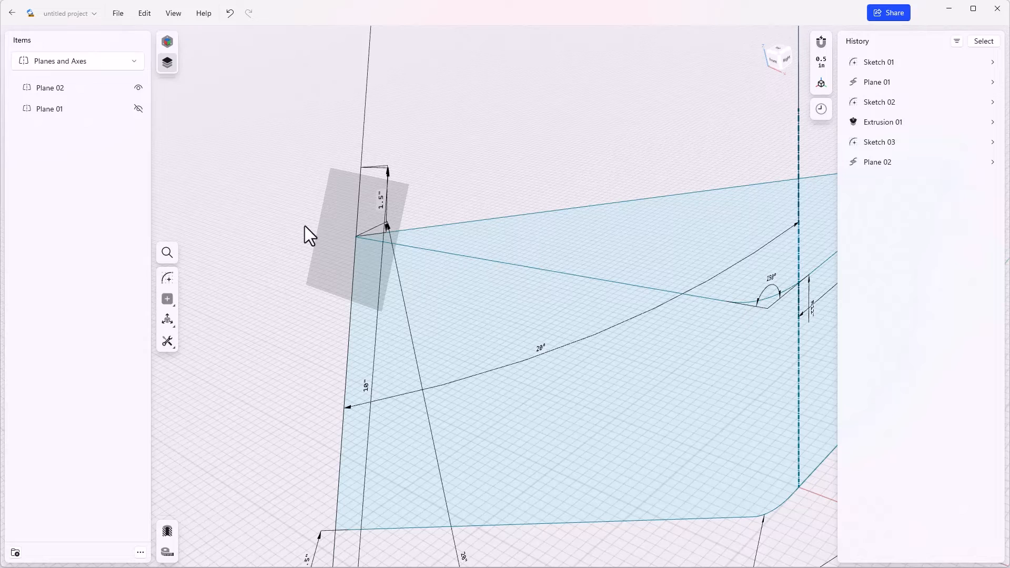
mouse_move(310, 207)
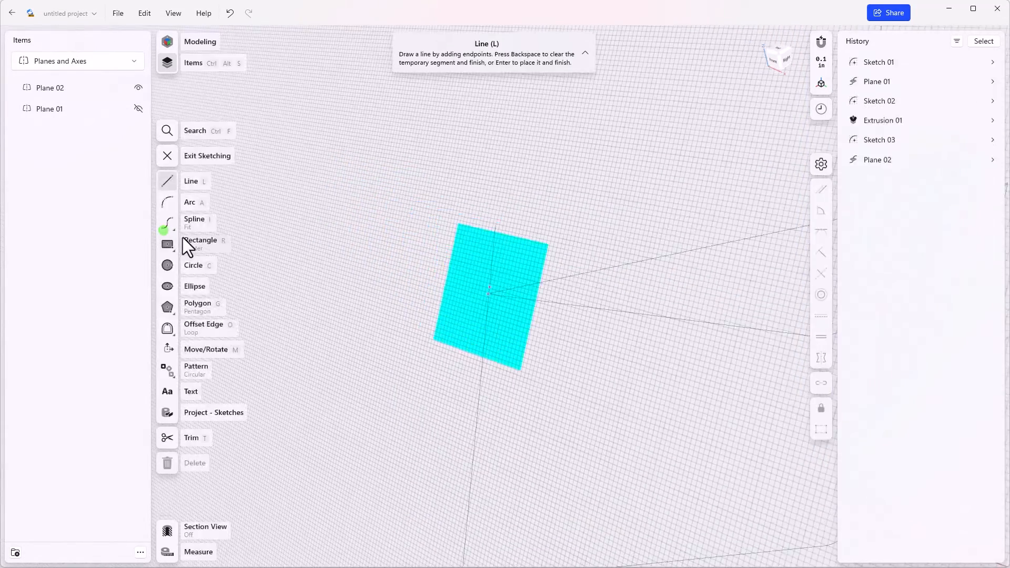
Draw a 1-inch-diameter circle on Plane 02 as Sketch 04 and exit sketching.
click(167, 264)
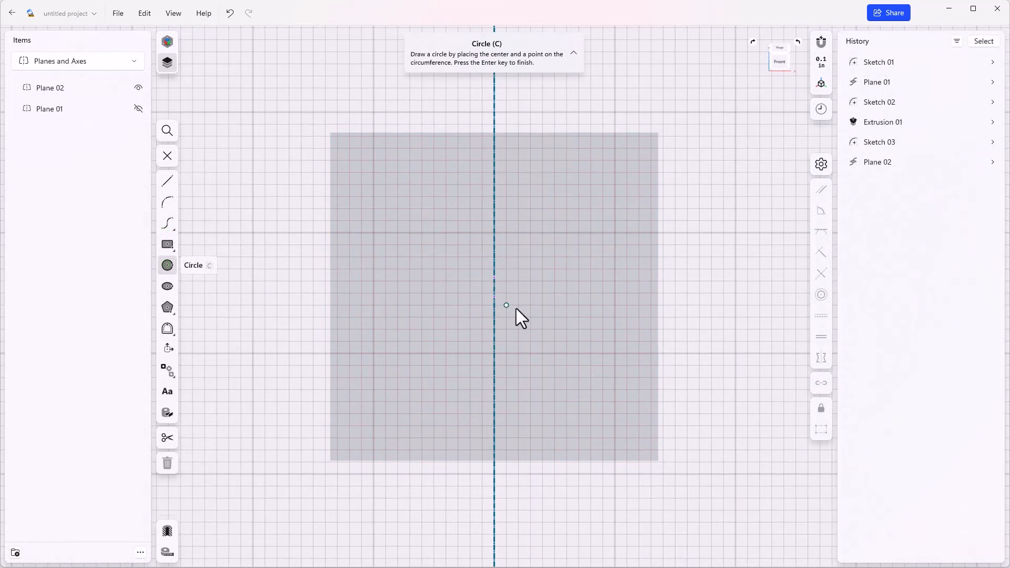
mouse_move(498, 287)
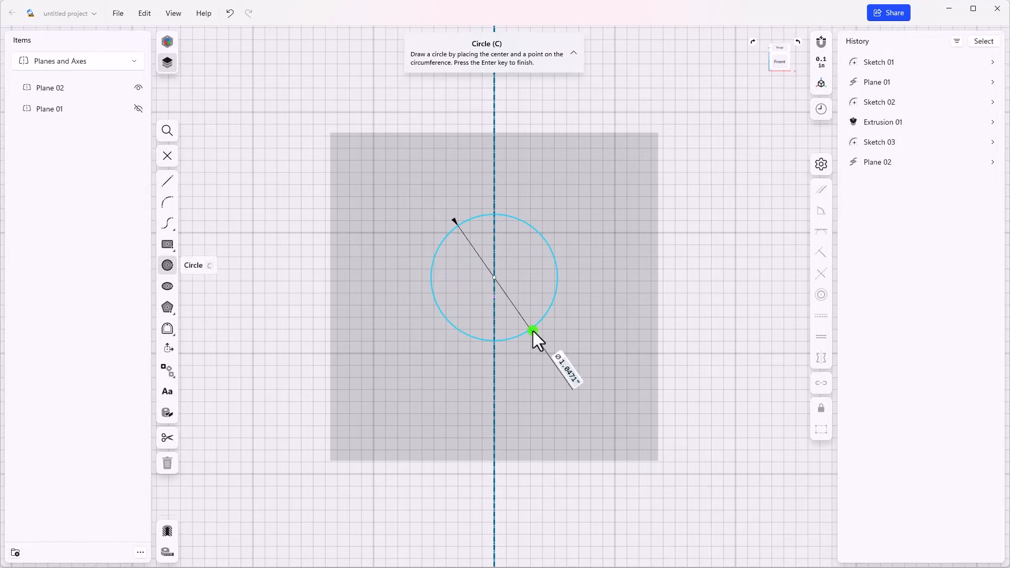
click(533, 333)
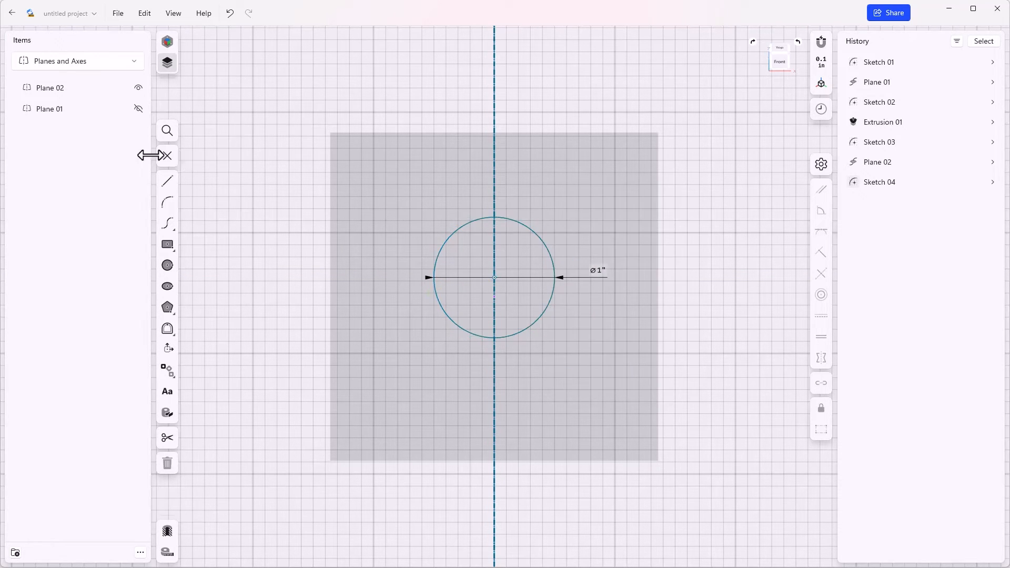
click(495, 277)
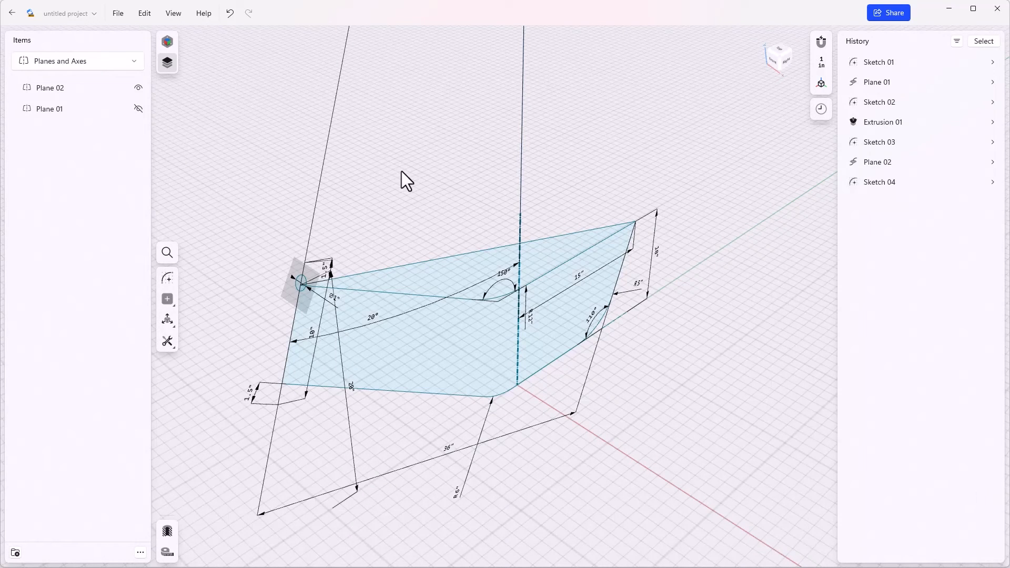
mouse_move(391, 210)
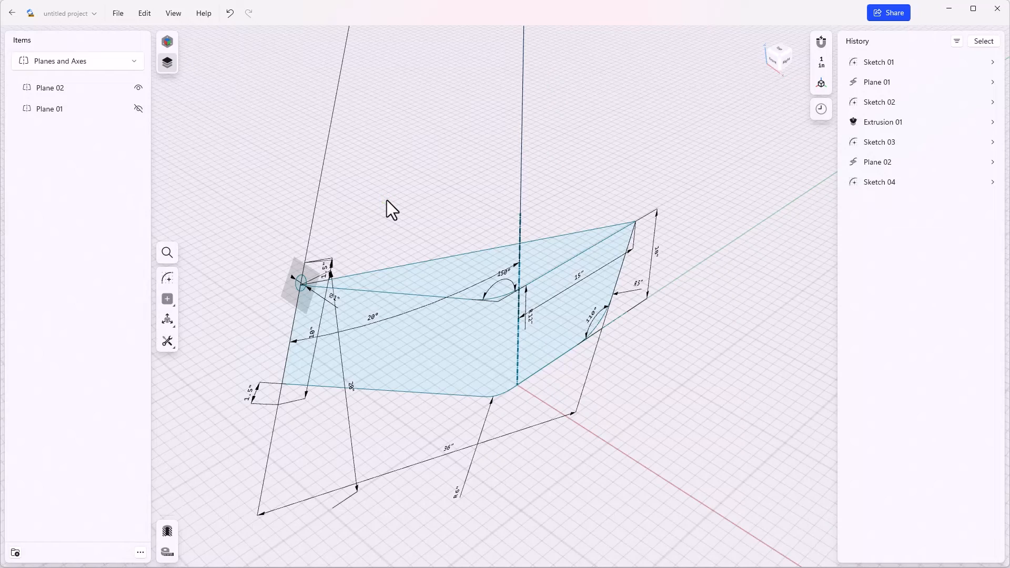
mouse_move(290, 271)
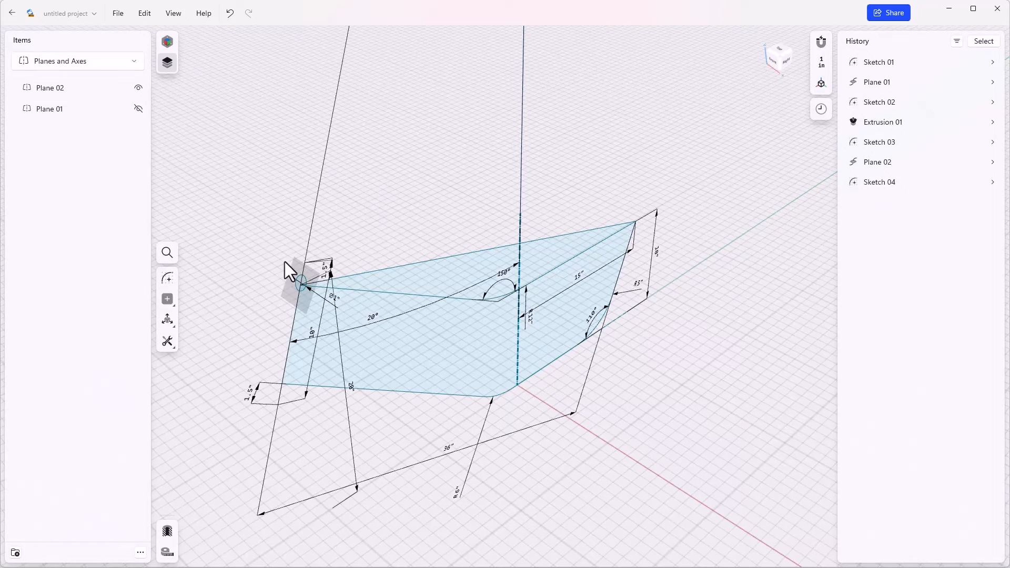
scroll(up, 3)
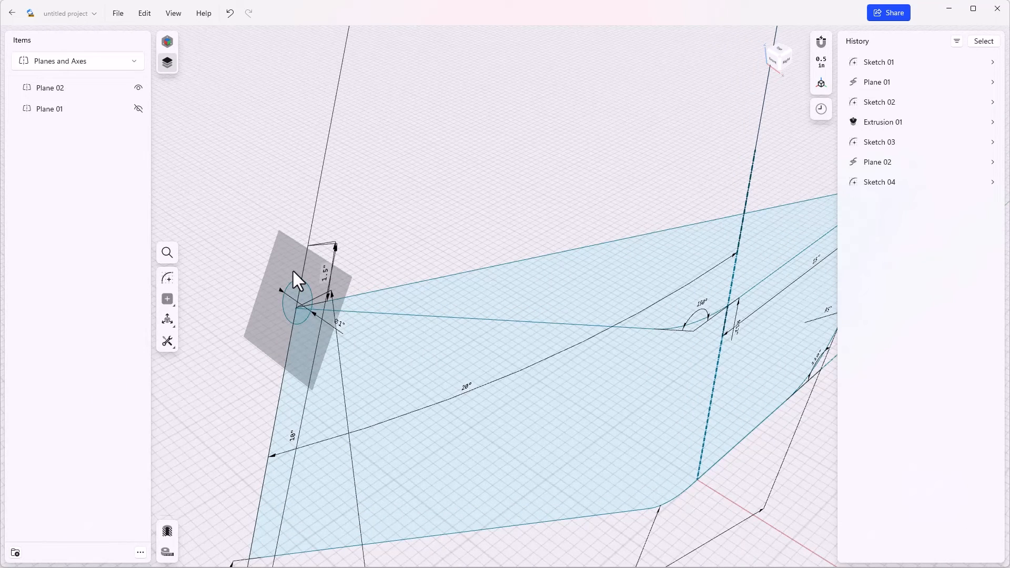
mouse_move(365, 243)
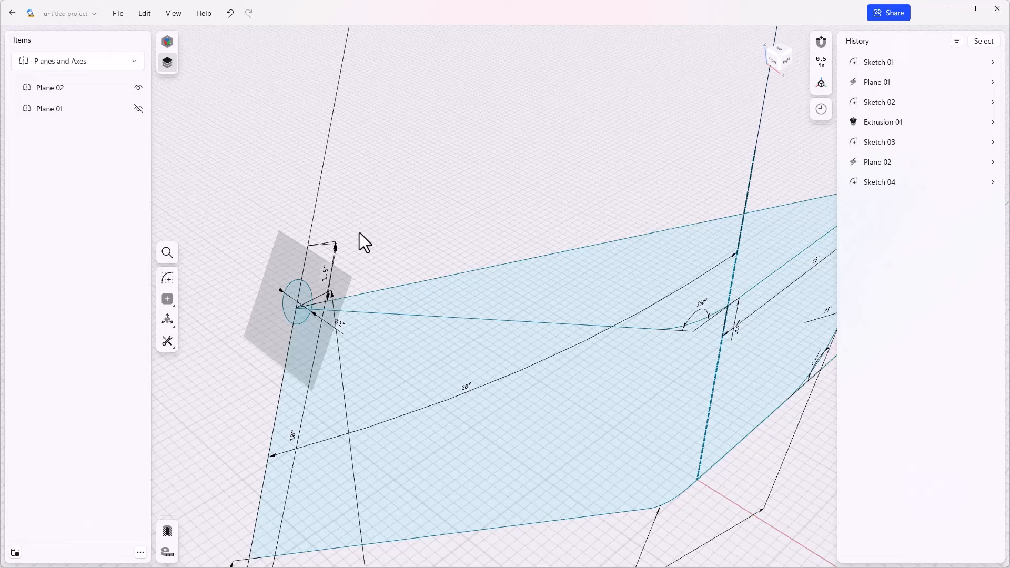
mouse_move(362, 214)
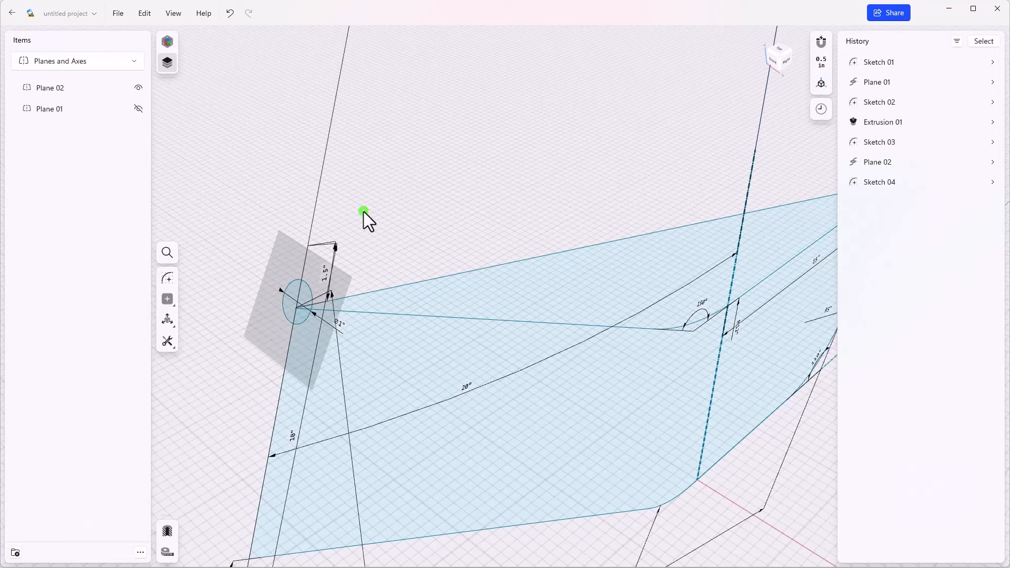
Run Tools > Sweep with the Plane 02 circle as profile and the spine as path.
click(167, 341)
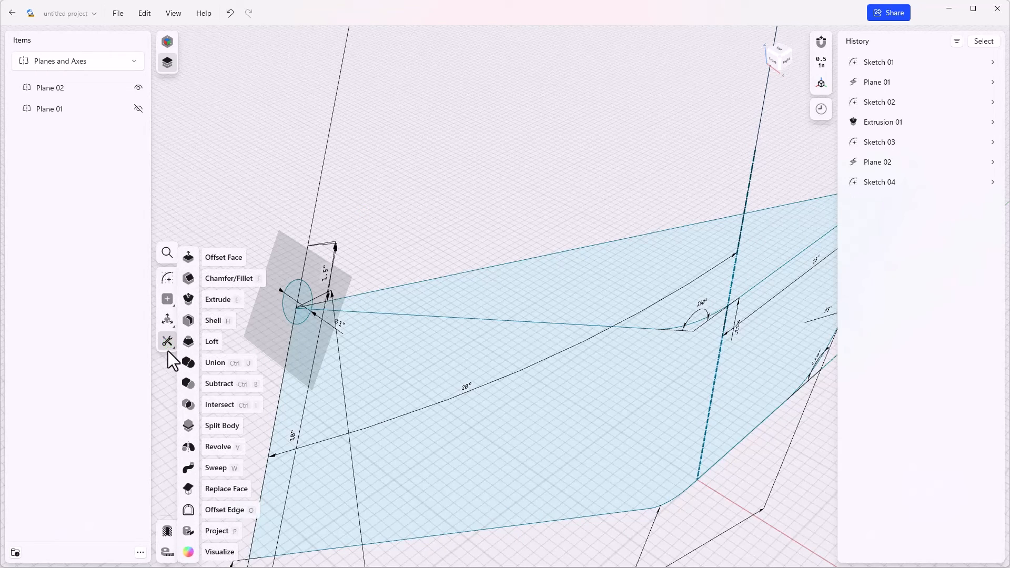
mouse_move(193, 387)
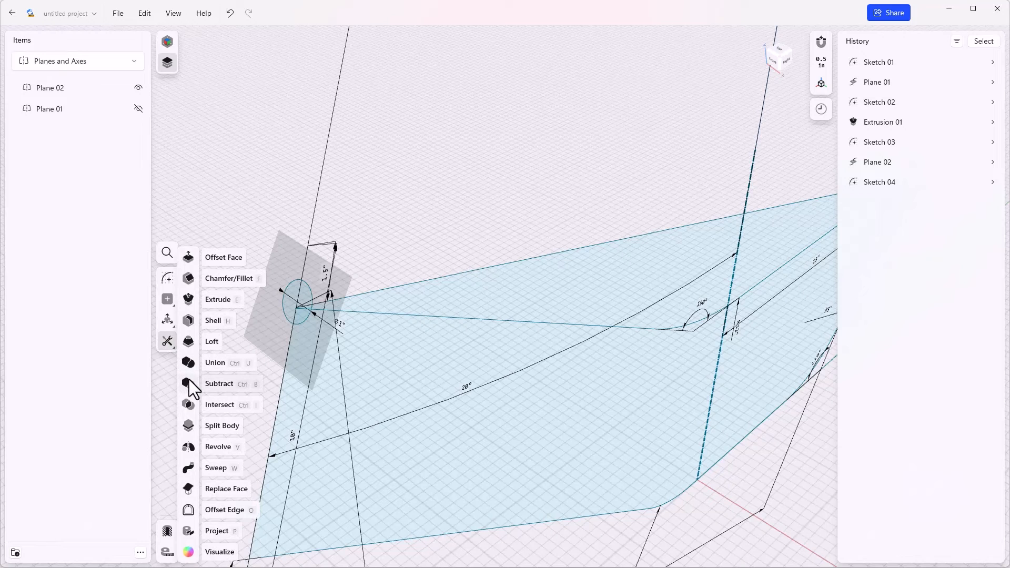
mouse_move(226, 475)
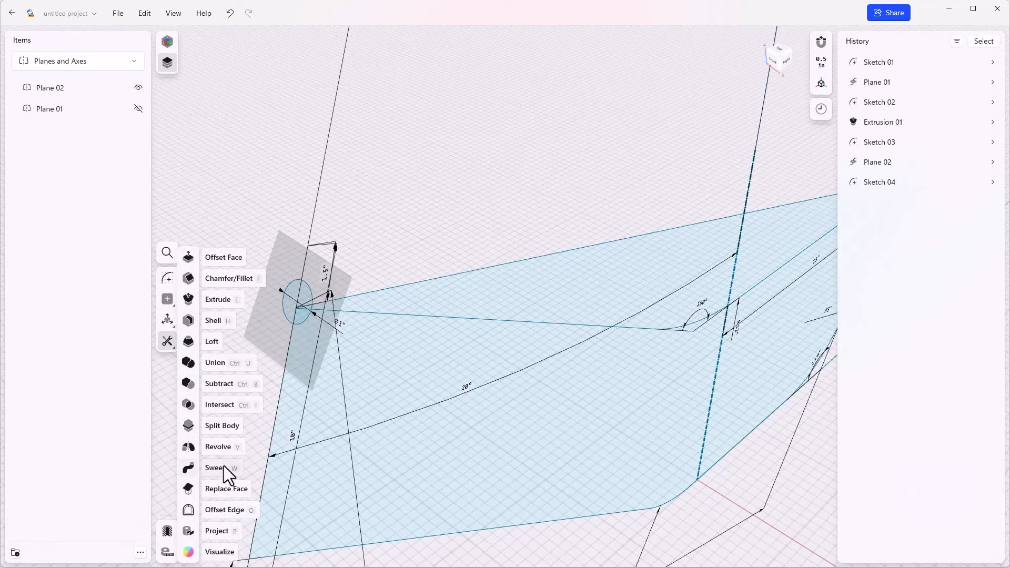
click(215, 467)
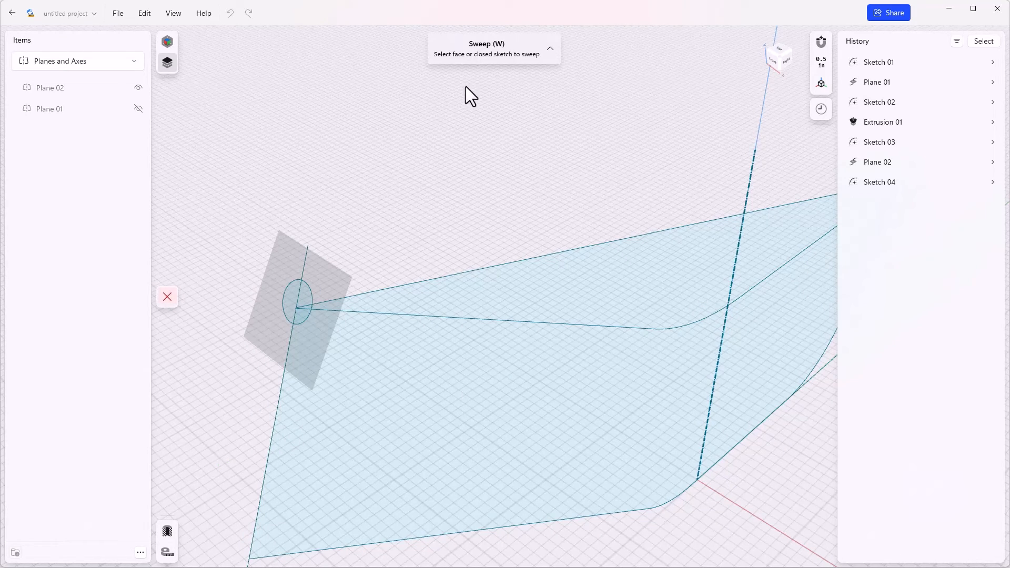
mouse_move(480, 64)
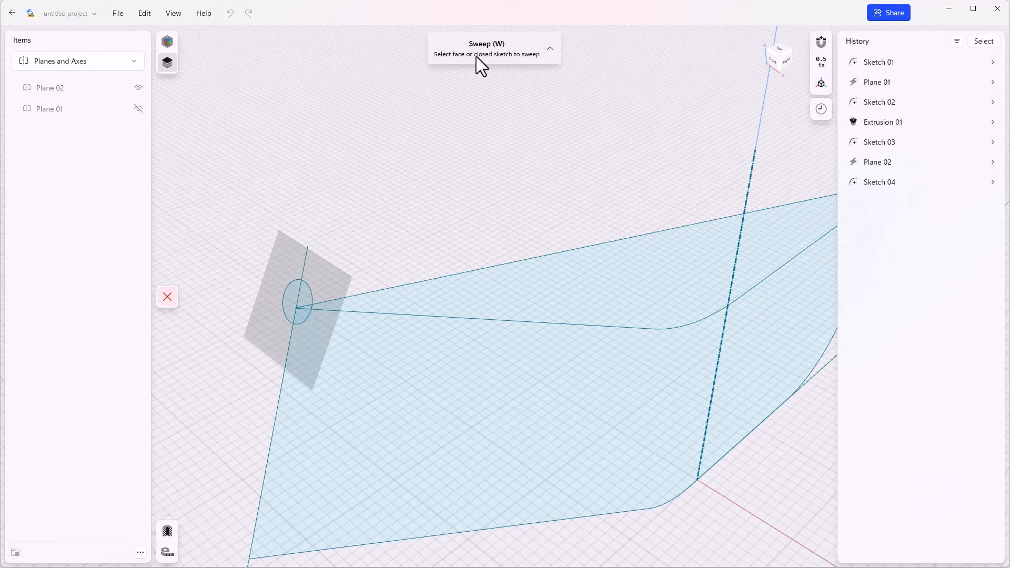
mouse_move(398, 186)
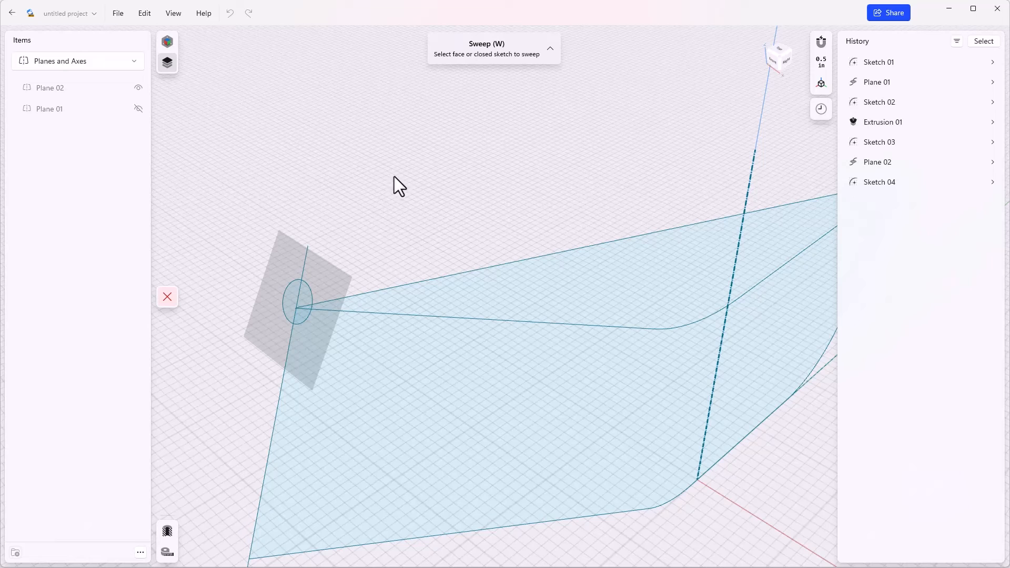
mouse_move(287, 325)
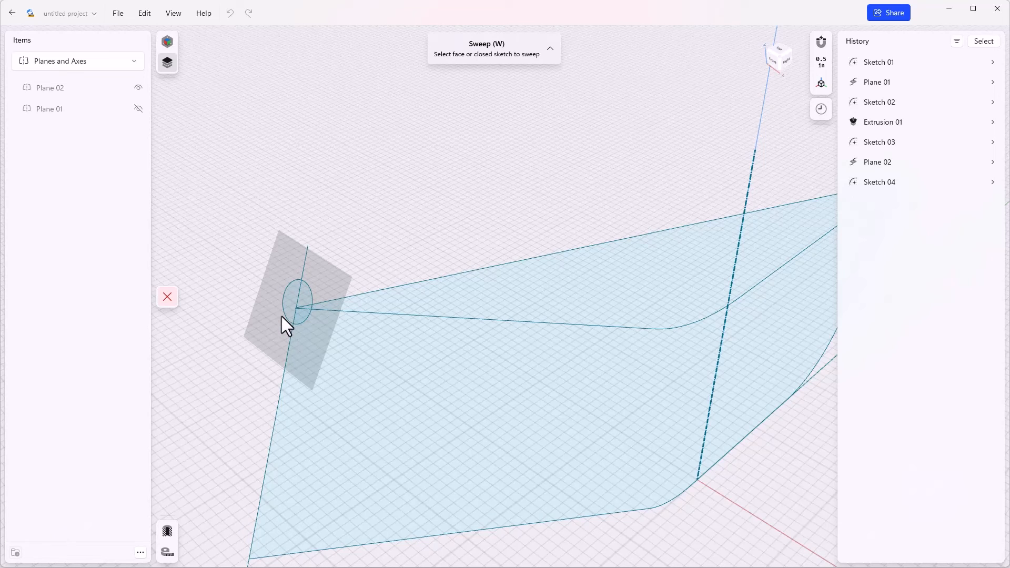
click(298, 304)
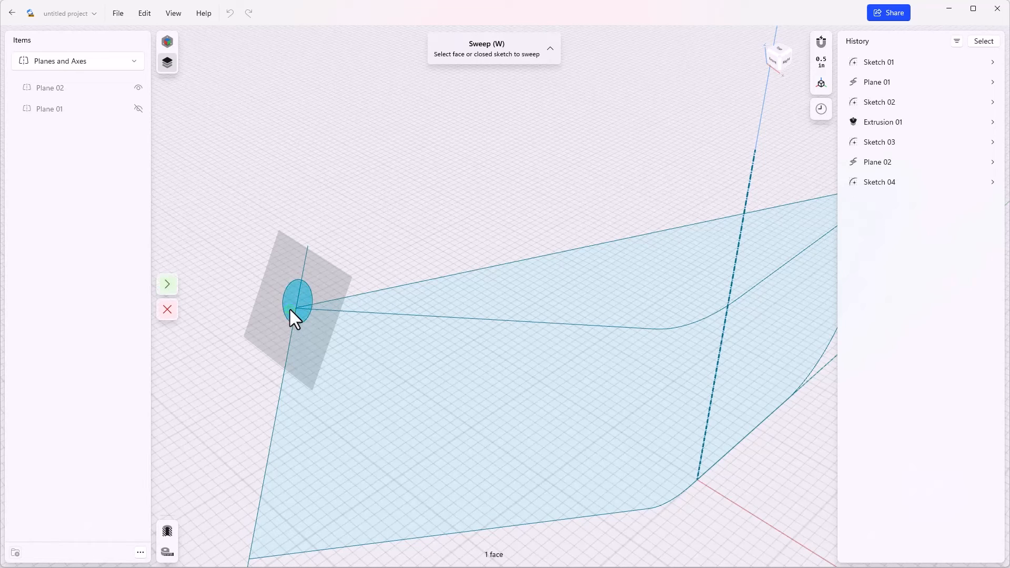
mouse_move(172, 295)
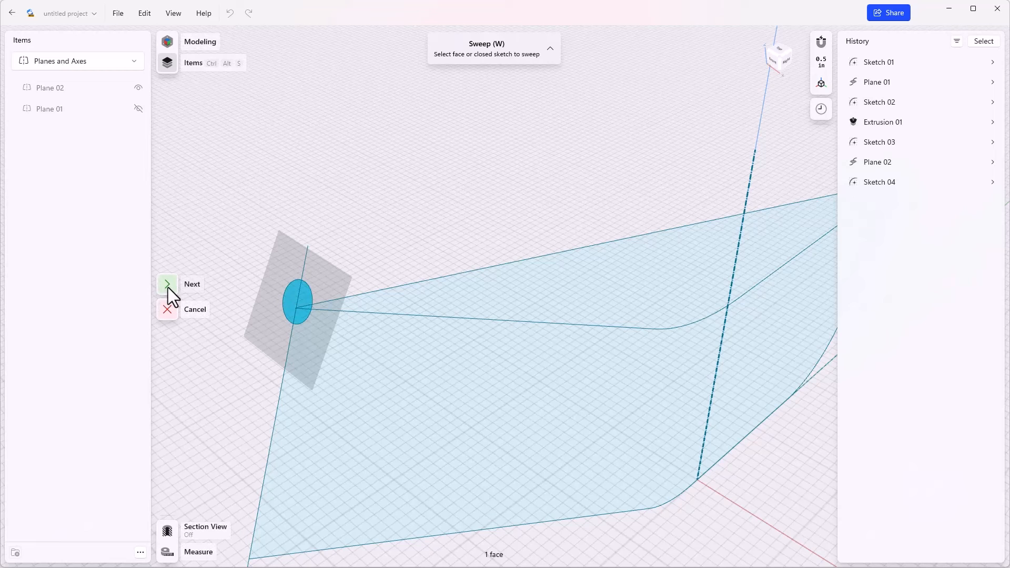
click(167, 283)
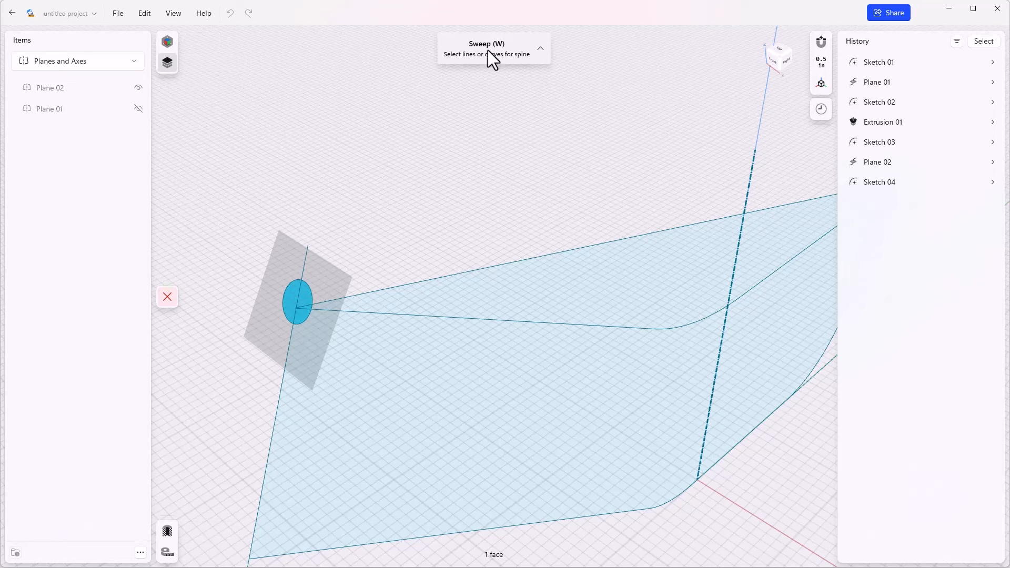
mouse_move(502, 66)
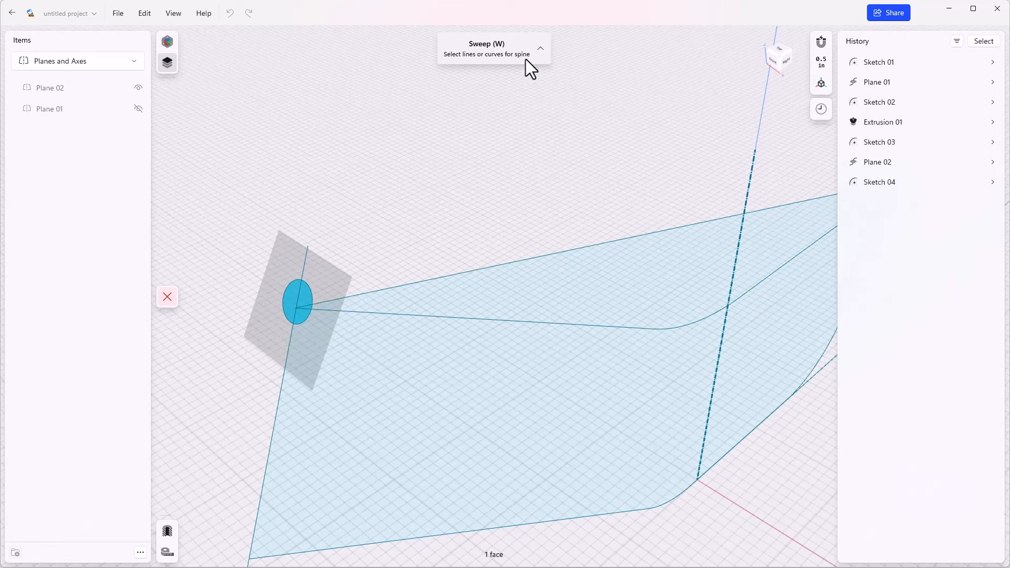
mouse_move(513, 186)
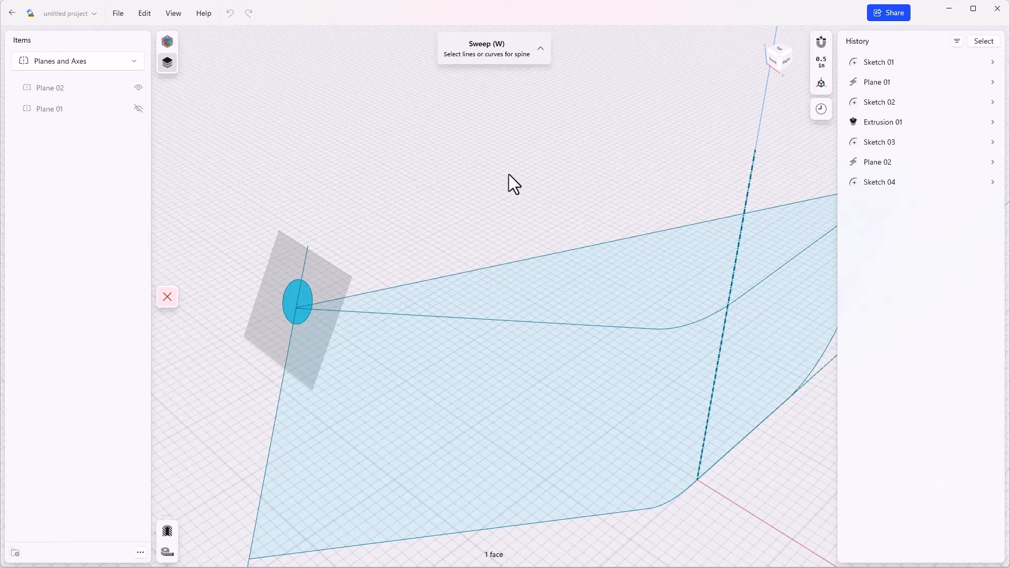
mouse_move(522, 328)
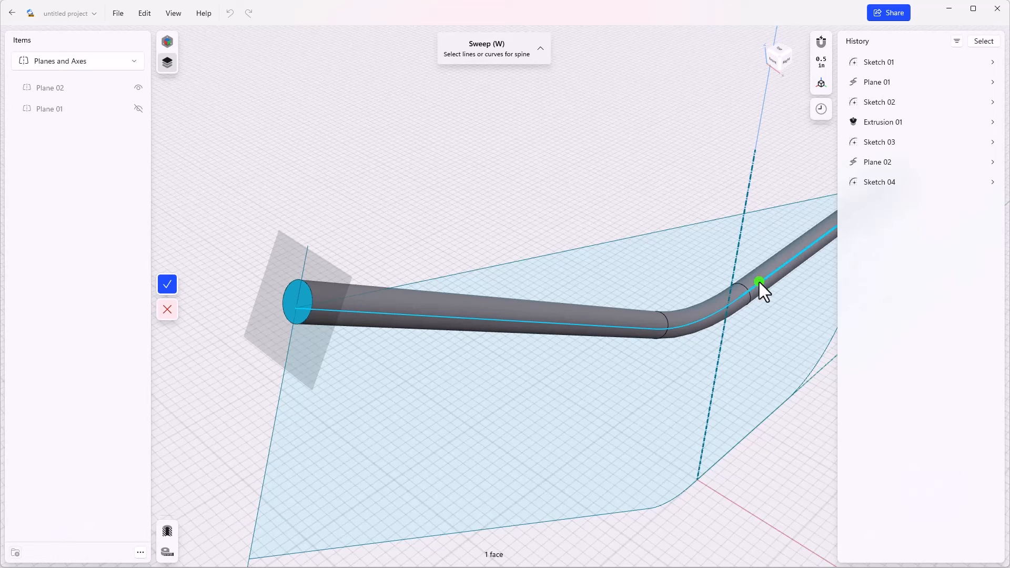
mouse_move(179, 293)
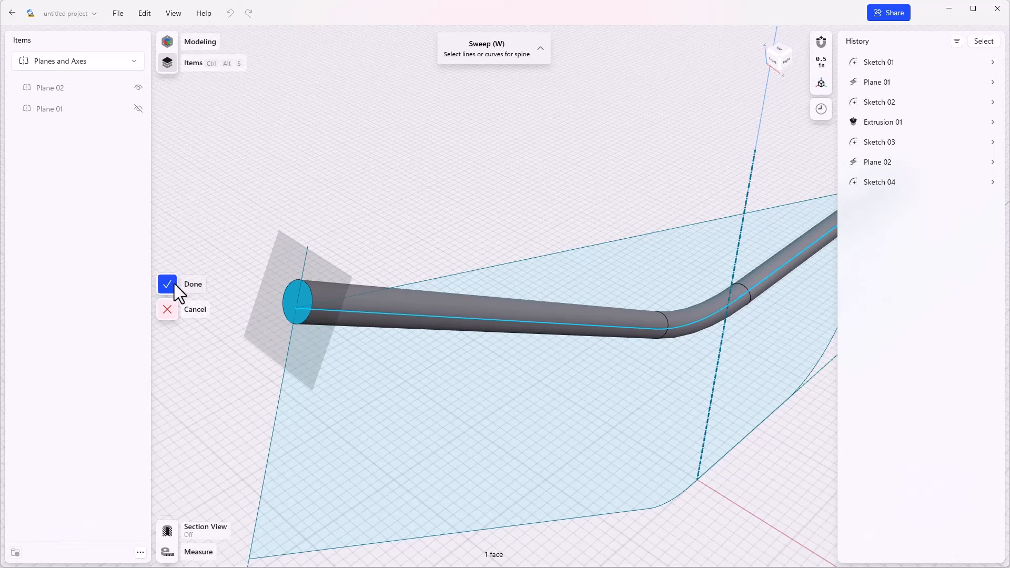
click(167, 284)
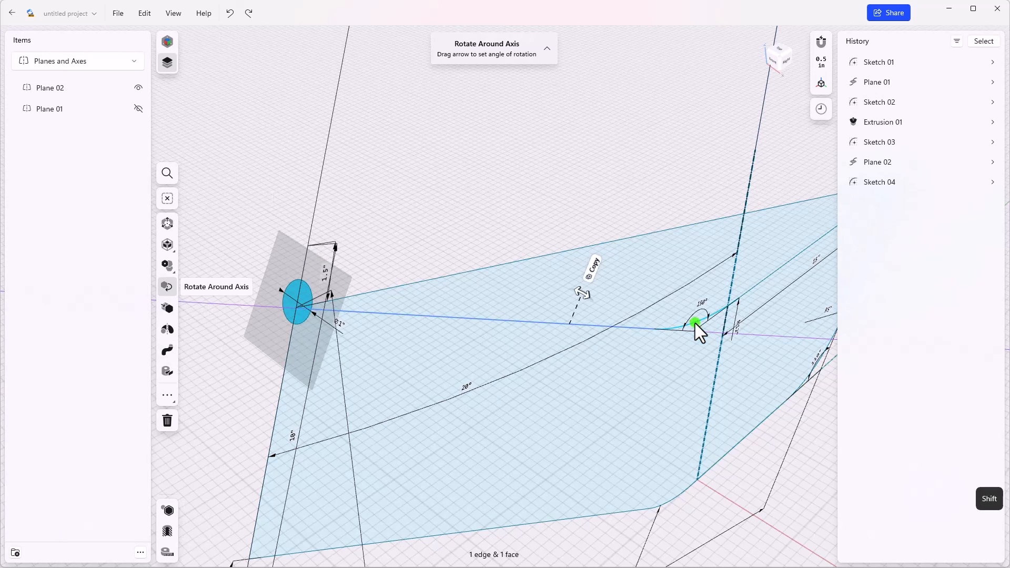
Add the curved spine segment to the circle selection and apply Sweep from the selection menu.
click(166, 233)
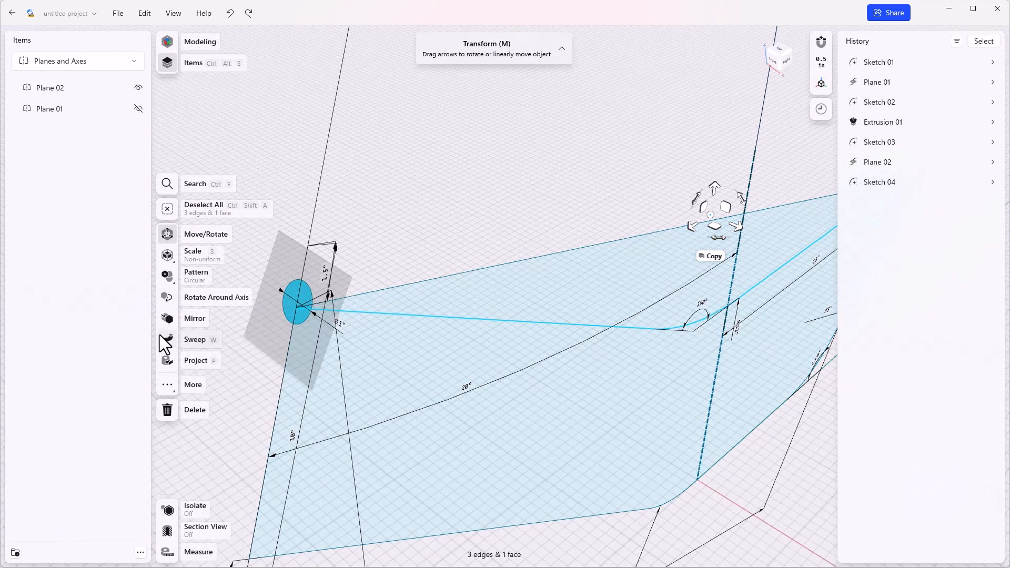
click(166, 339)
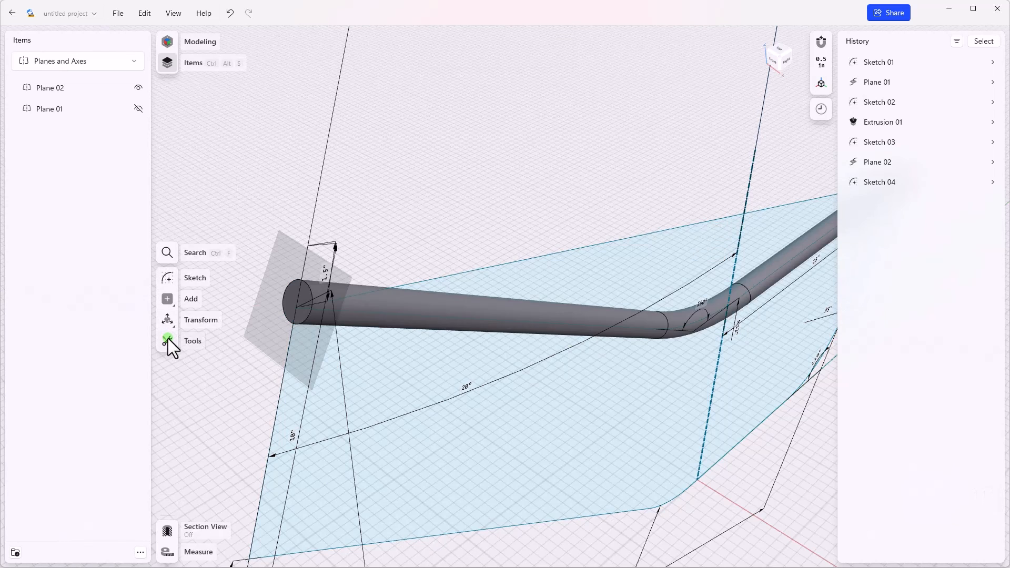